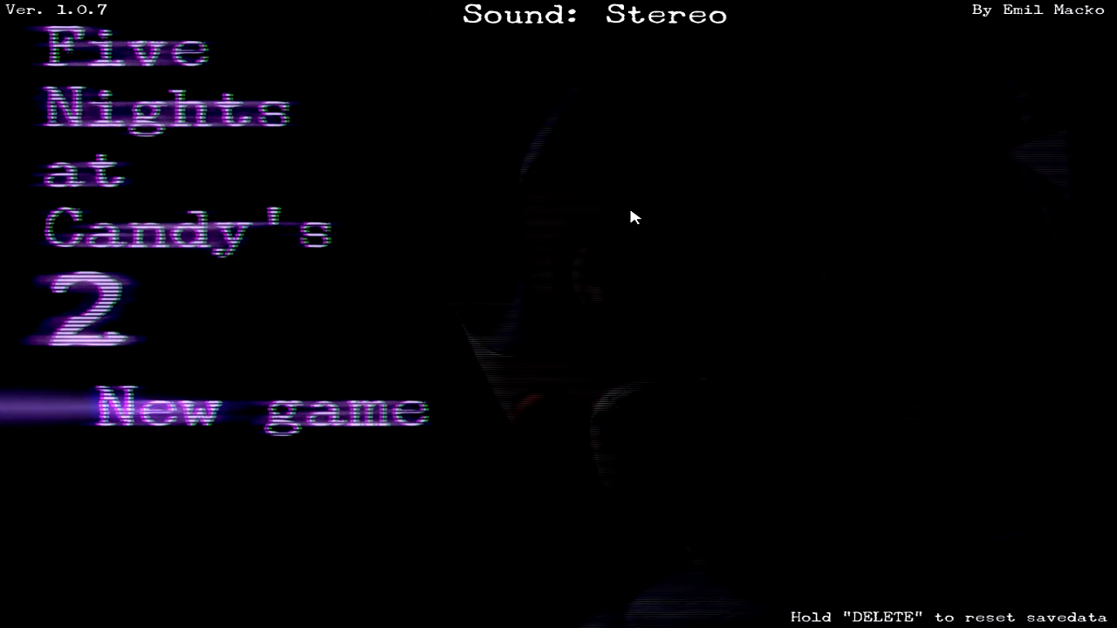
pyautogui.moveTo(436, 462)
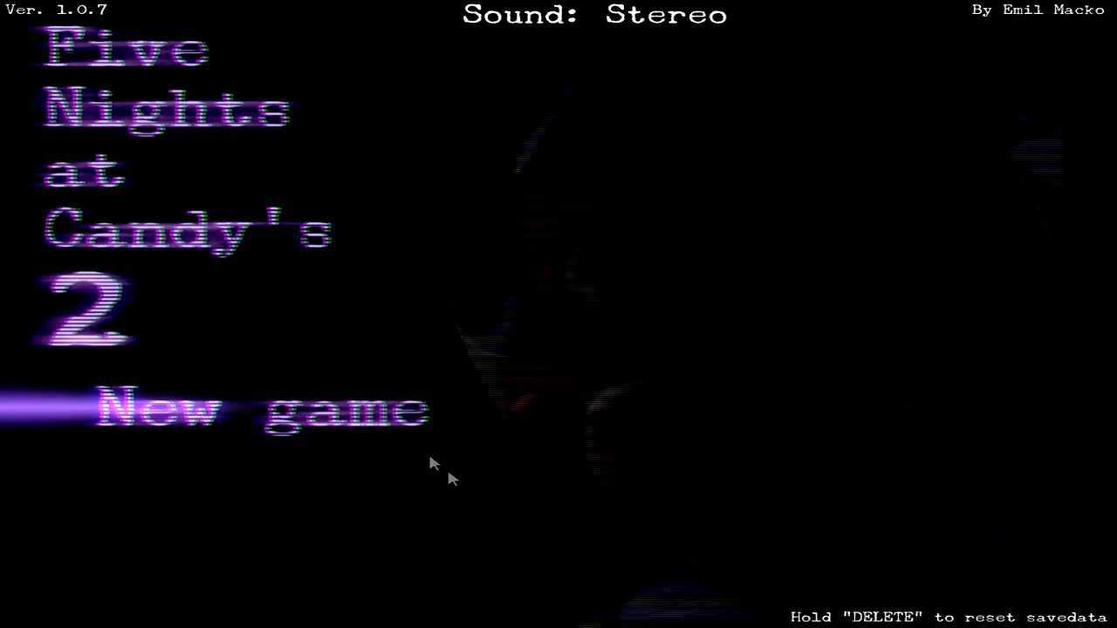
# - Choose New game on the title menu to begin a fresh playthrough
pyautogui.click(218, 410)
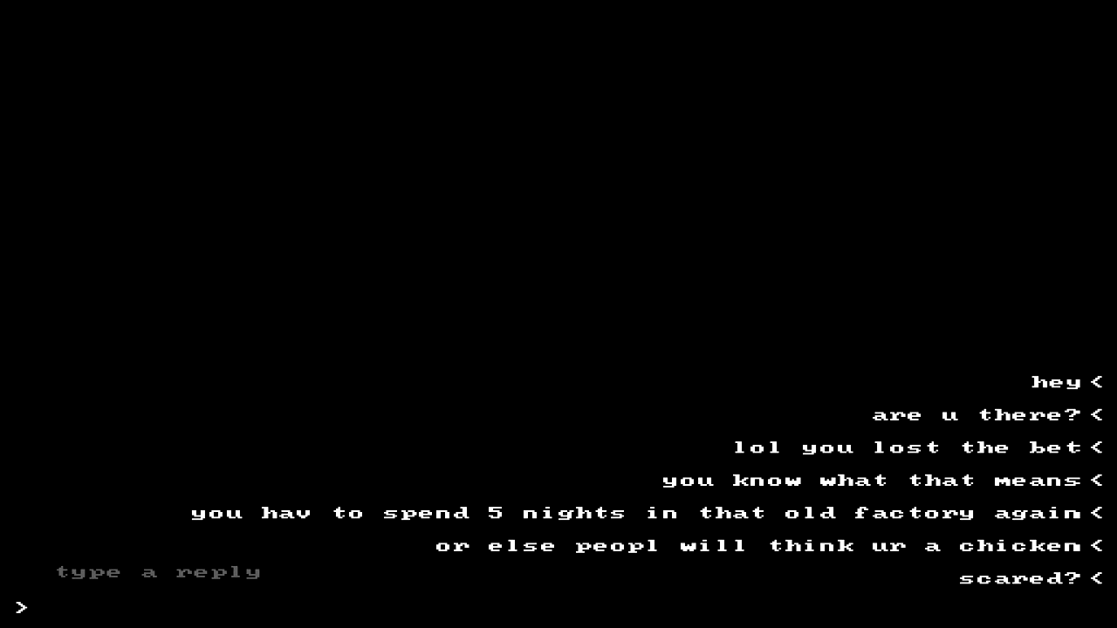
# - Reply to the bet message with an angry refusal and send it to begin the night
pyautogui.write('No, you fucking fucktard! Go fuck yourself! >:(')
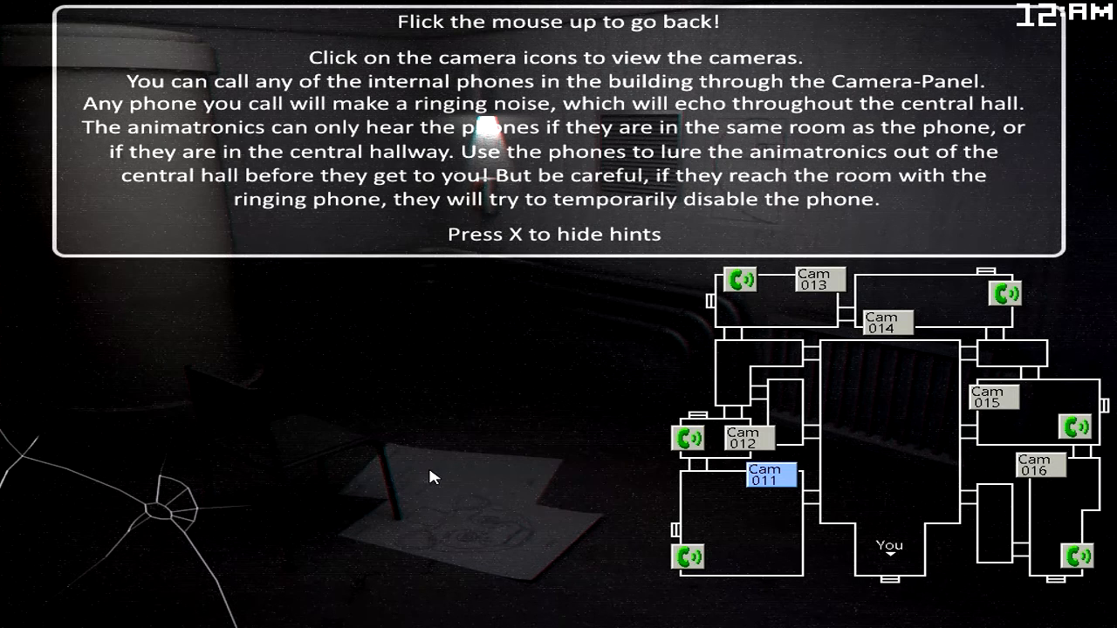
pyautogui.moveTo(405, 436)
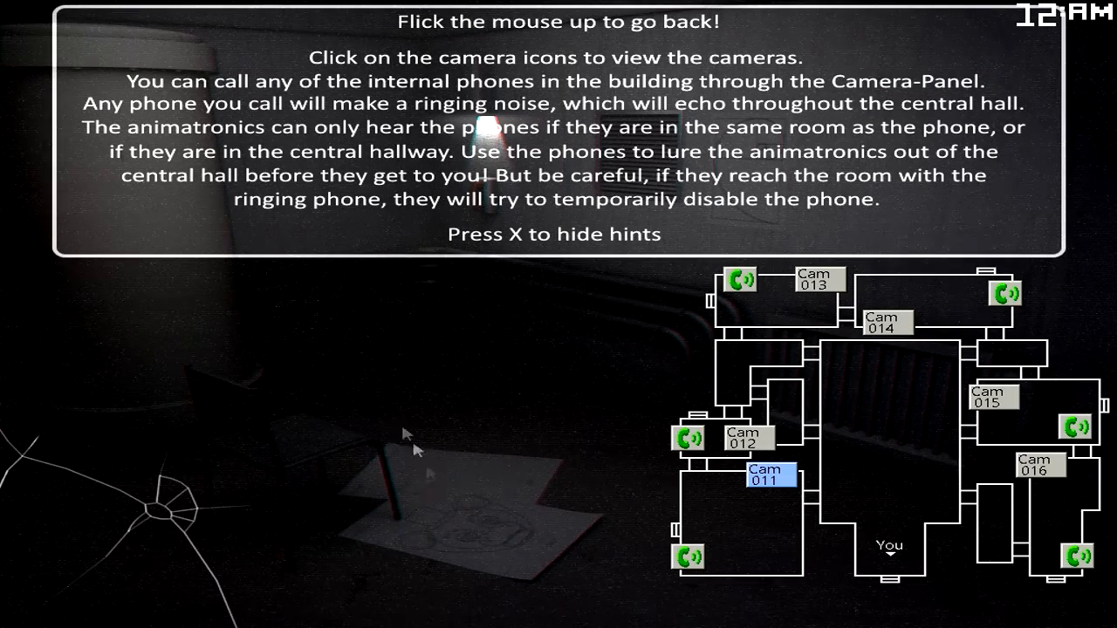
pyautogui.moveTo(282, 315)
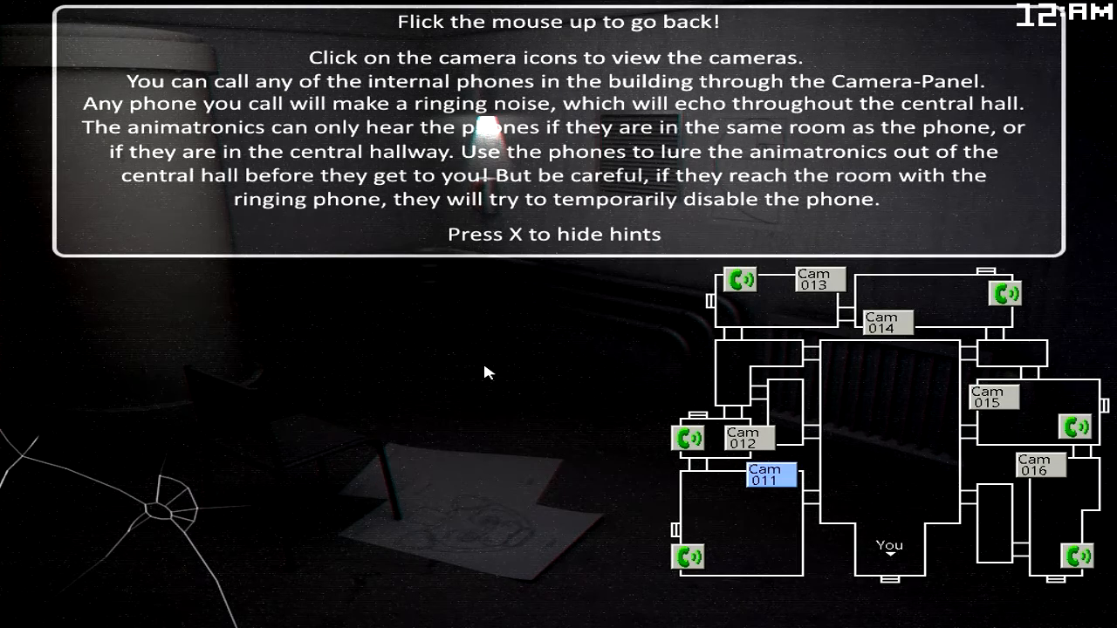
pyautogui.moveTo(478, 330)
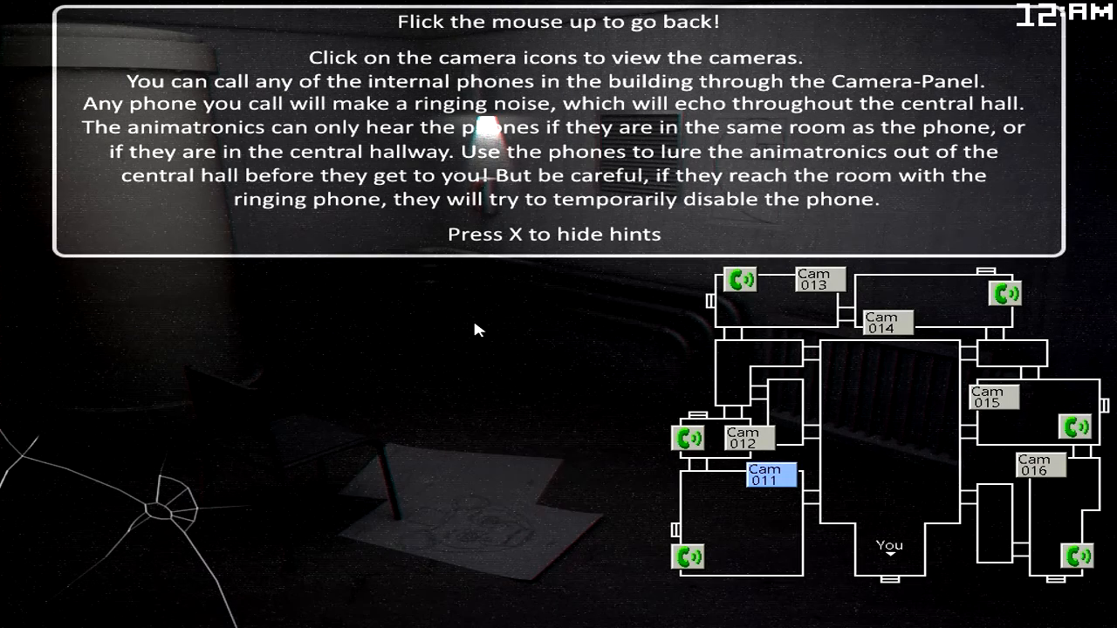
pyautogui.moveTo(492, 347)
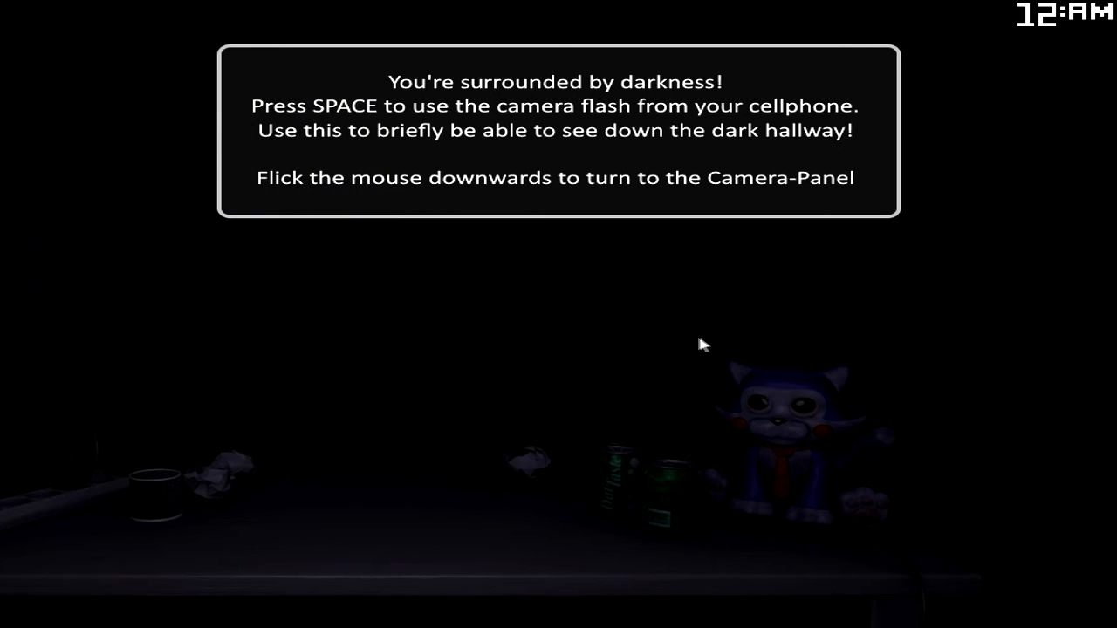
pyautogui.moveTo(520, 342)
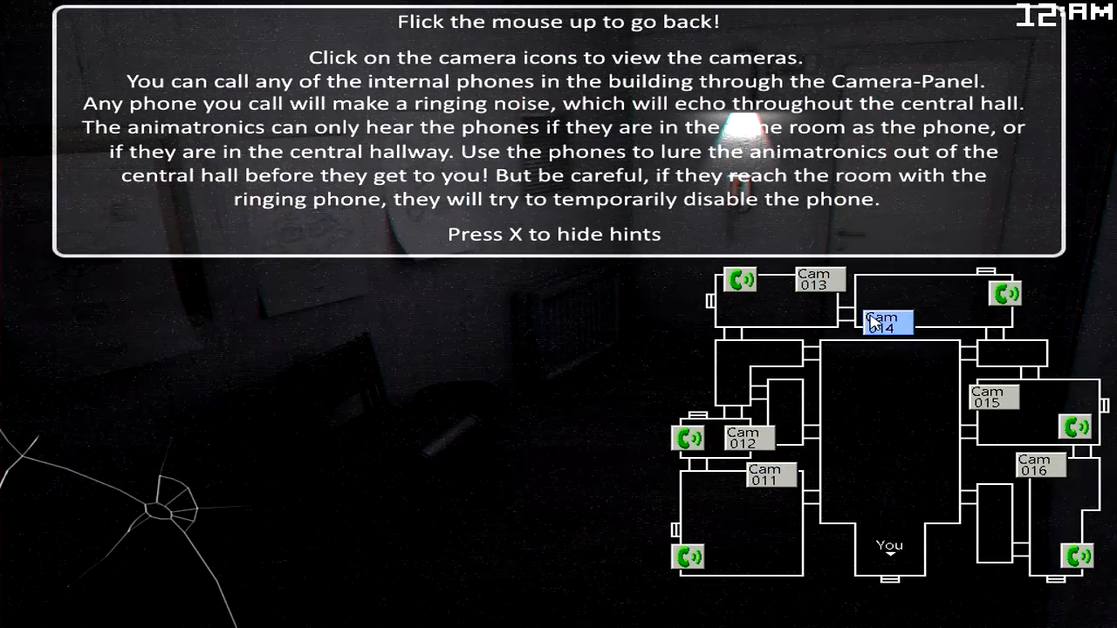
# - Bring up the Cam 014 feed to check that room before watching the office
pyautogui.click(764, 482)
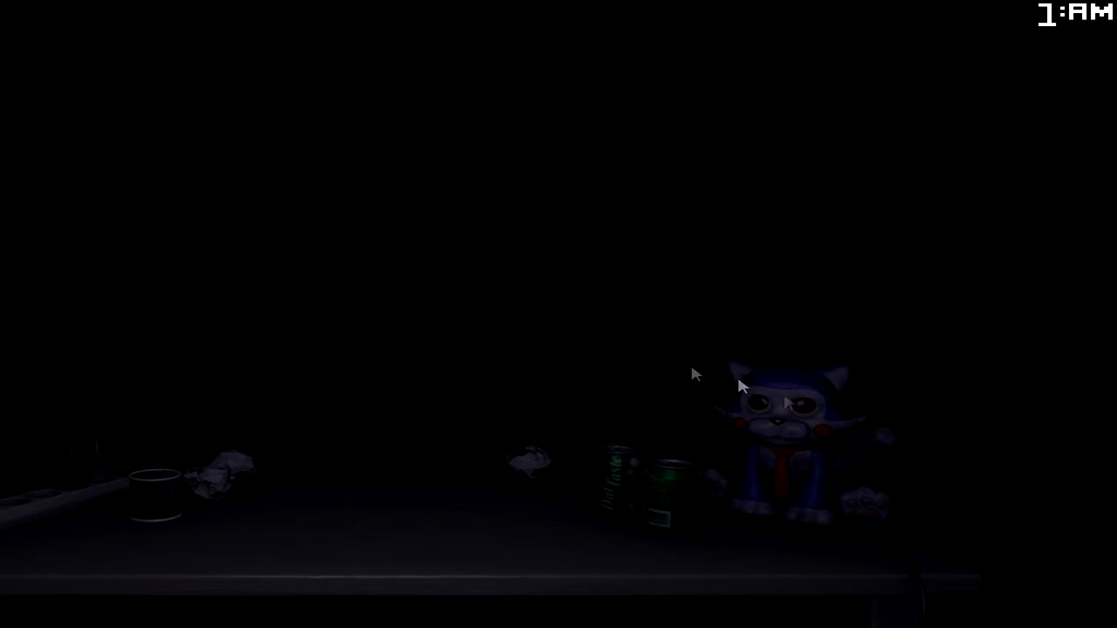
pyautogui.moveTo(723, 190)
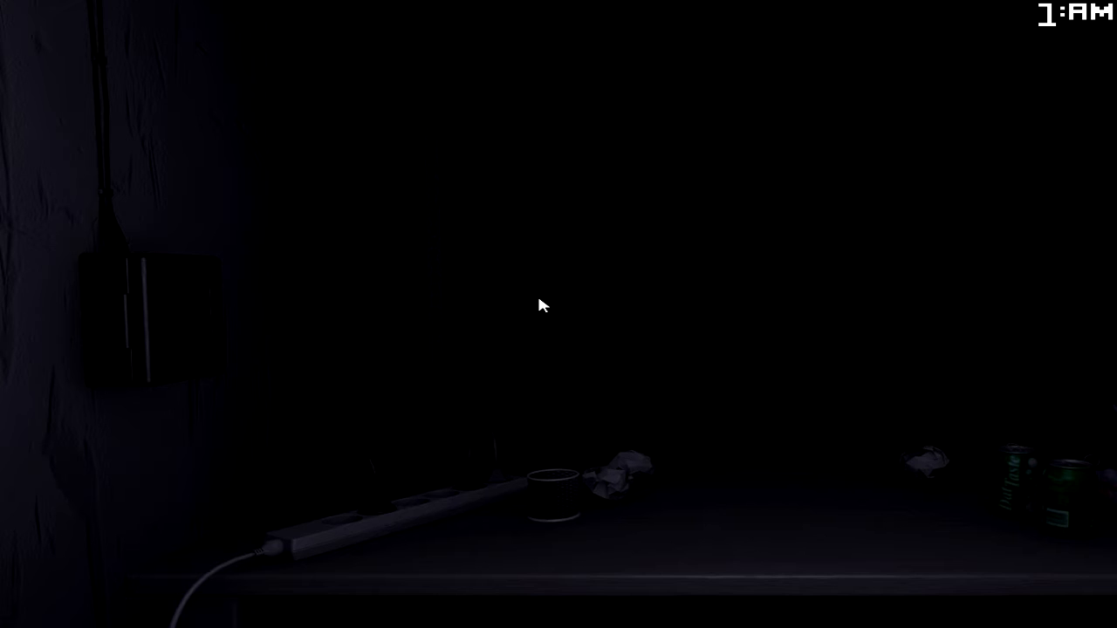
pyautogui.moveTo(544, 314)
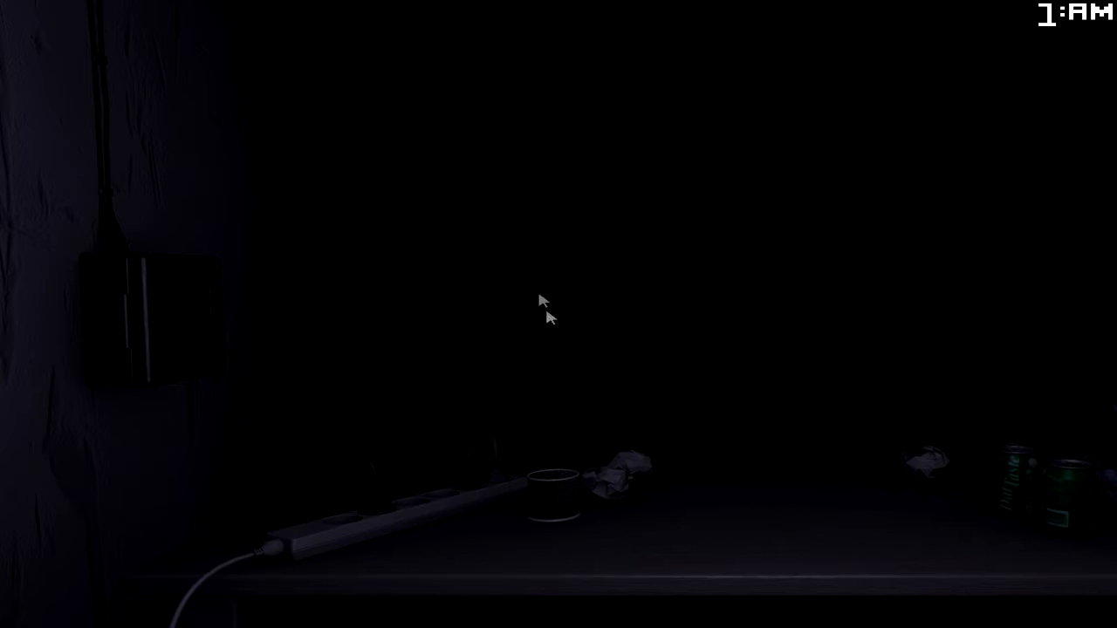
pyautogui.moveTo(482, 255)
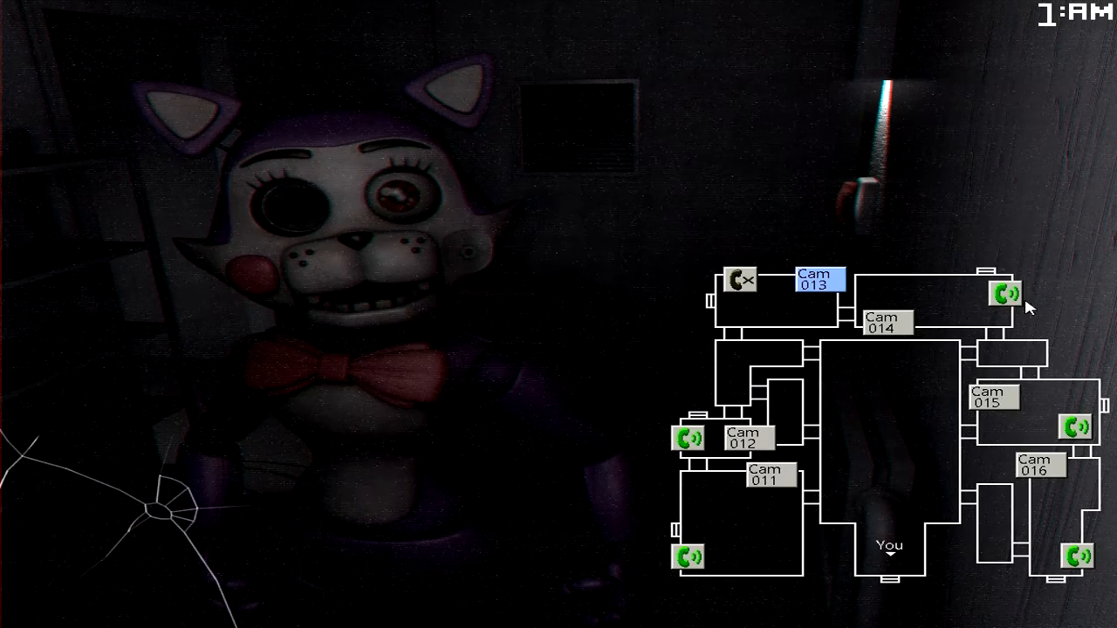
# - Ring the top-right room phone and the phone beside Cam 013 to lure Candy away
pyautogui.click(1005, 293)
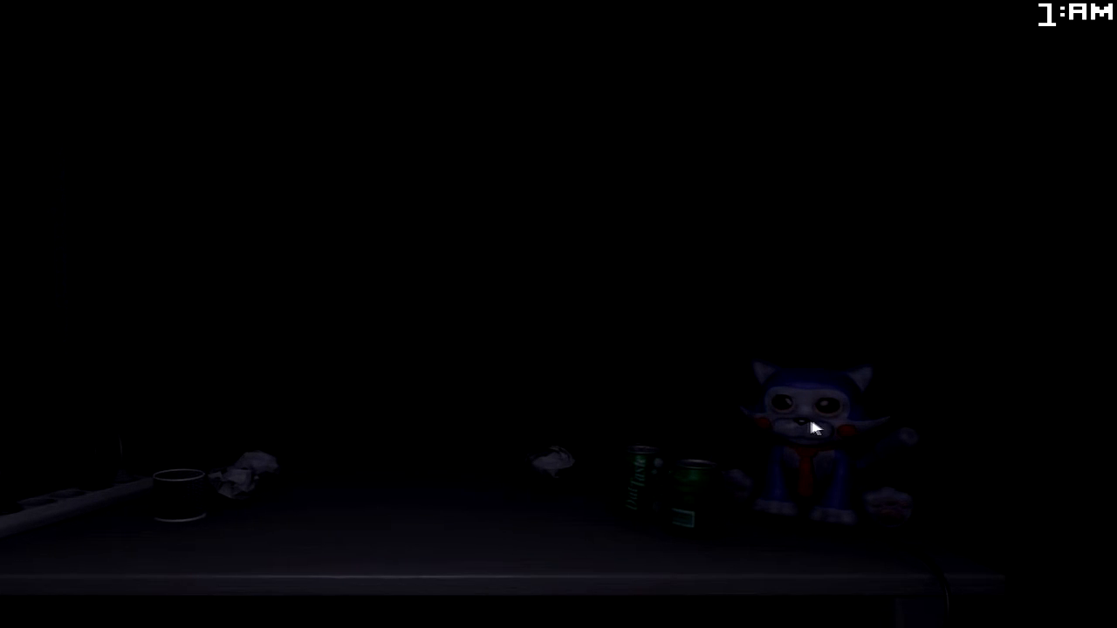
pyautogui.moveTo(701, 425)
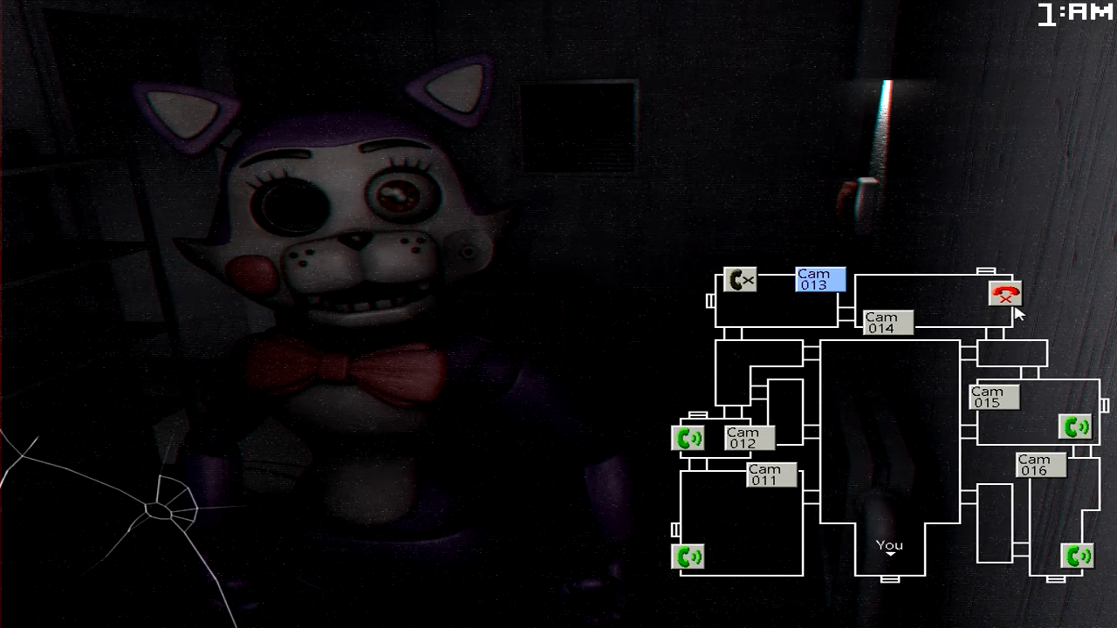
pyautogui.moveTo(742, 293)
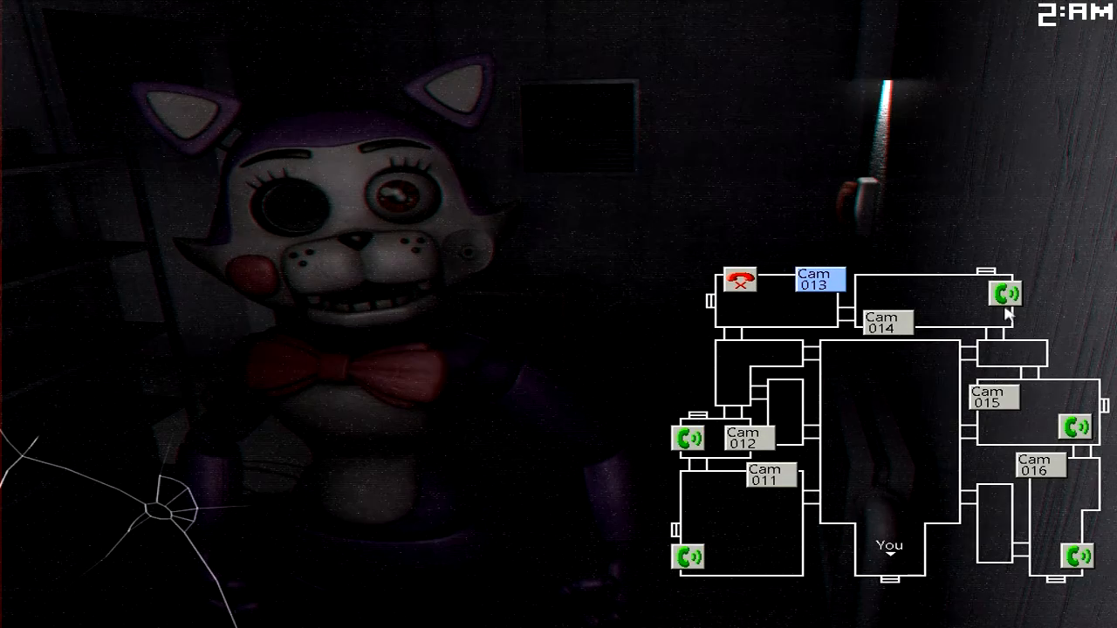
pyautogui.click(742, 279)
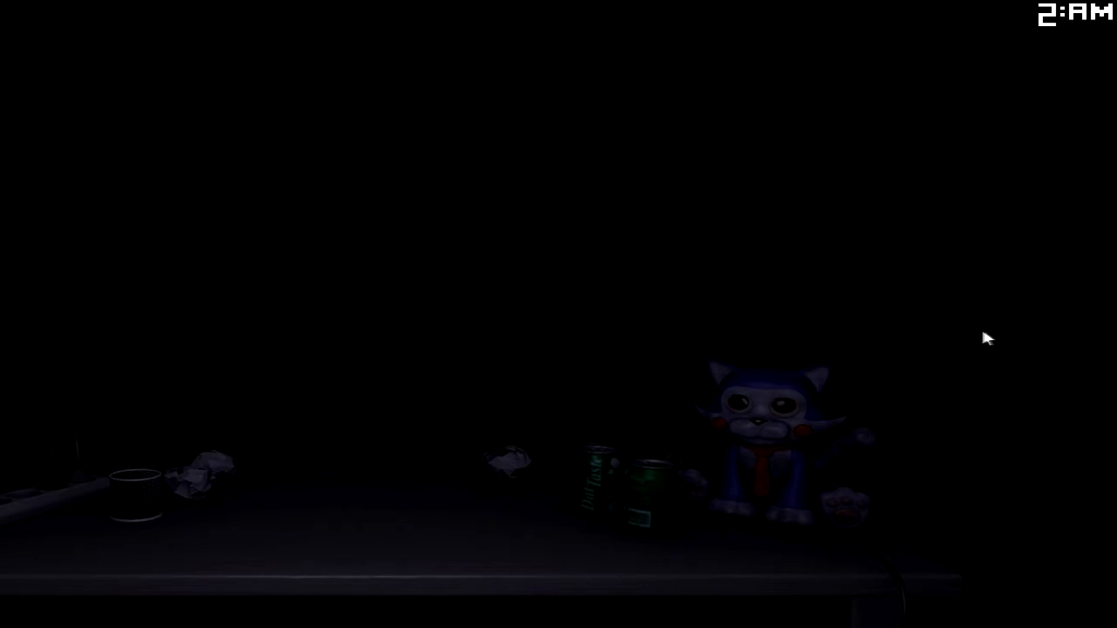
pyautogui.moveTo(796, 351)
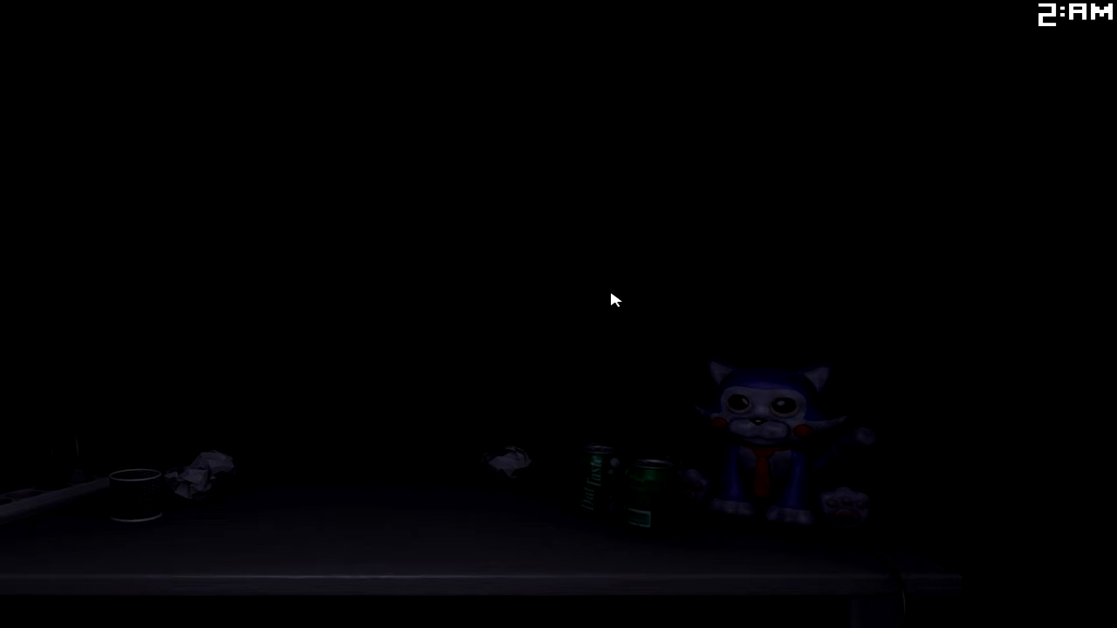
pyautogui.moveTo(661, 613)
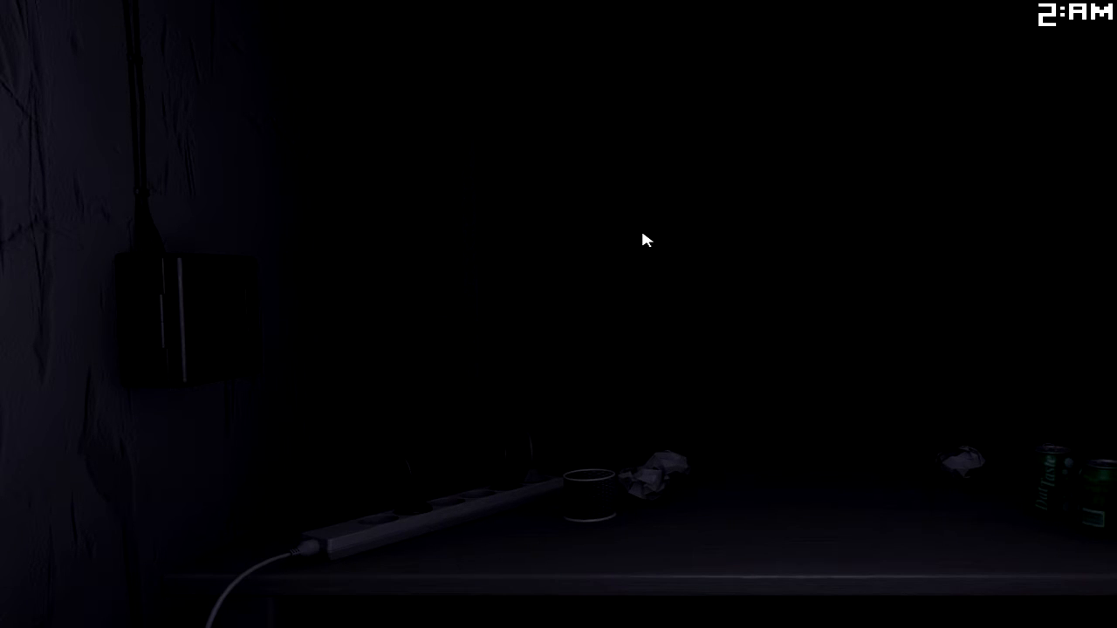
pyautogui.moveTo(656, 248)
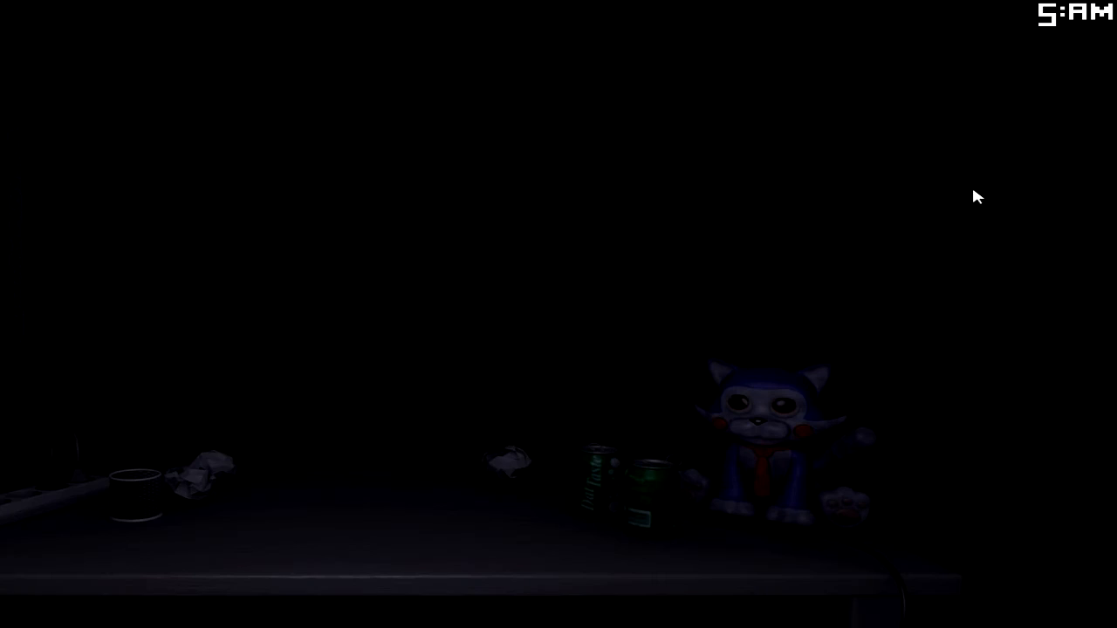
pyautogui.moveTo(388, 219)
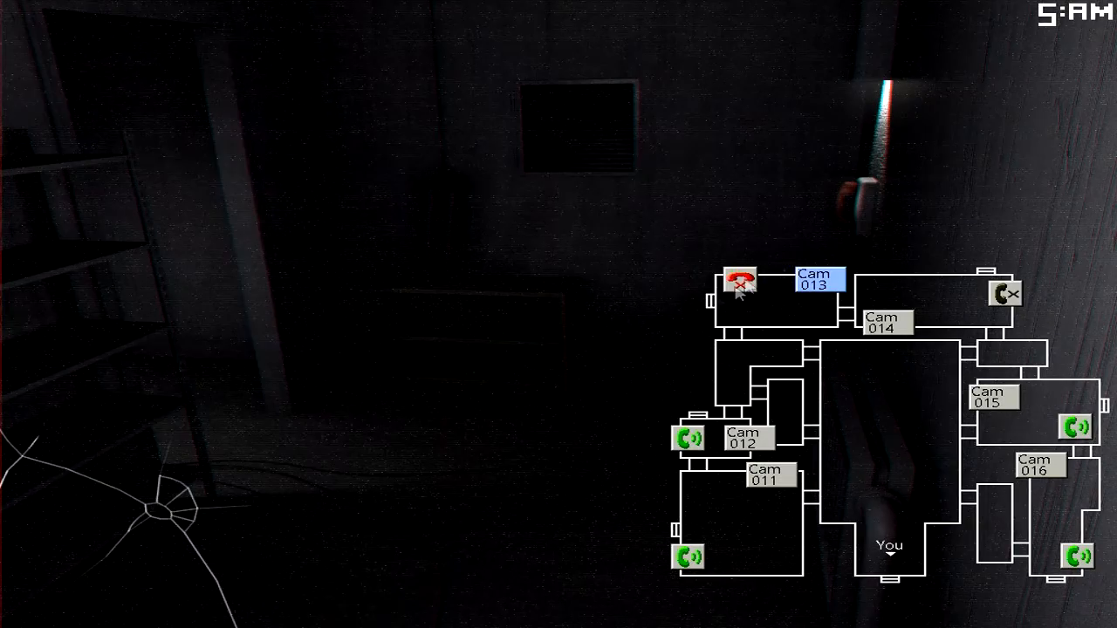
pyautogui.moveTo(706, 277)
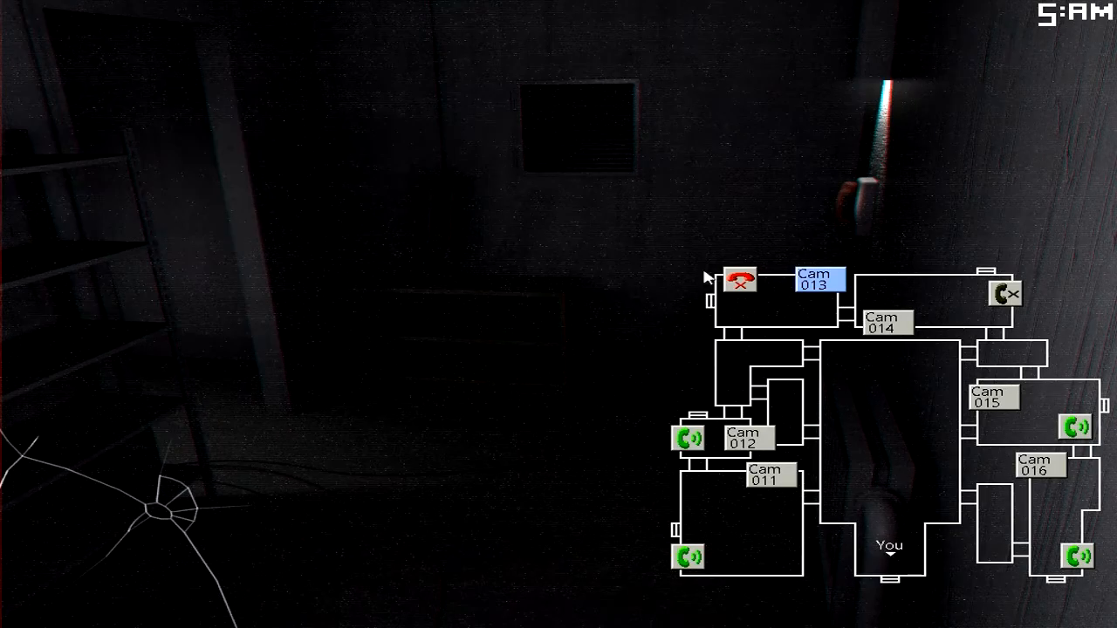
pyautogui.moveTo(1003, 304)
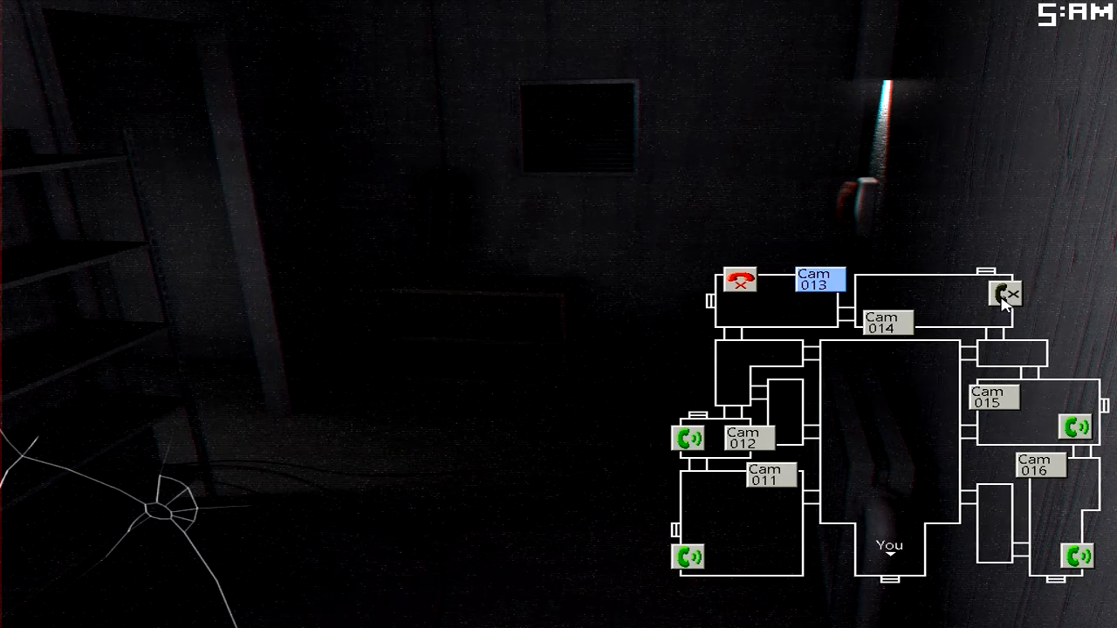
# - Call the top-right room phone again to keep the animatronics out of the halls
pyautogui.click(1005, 293)
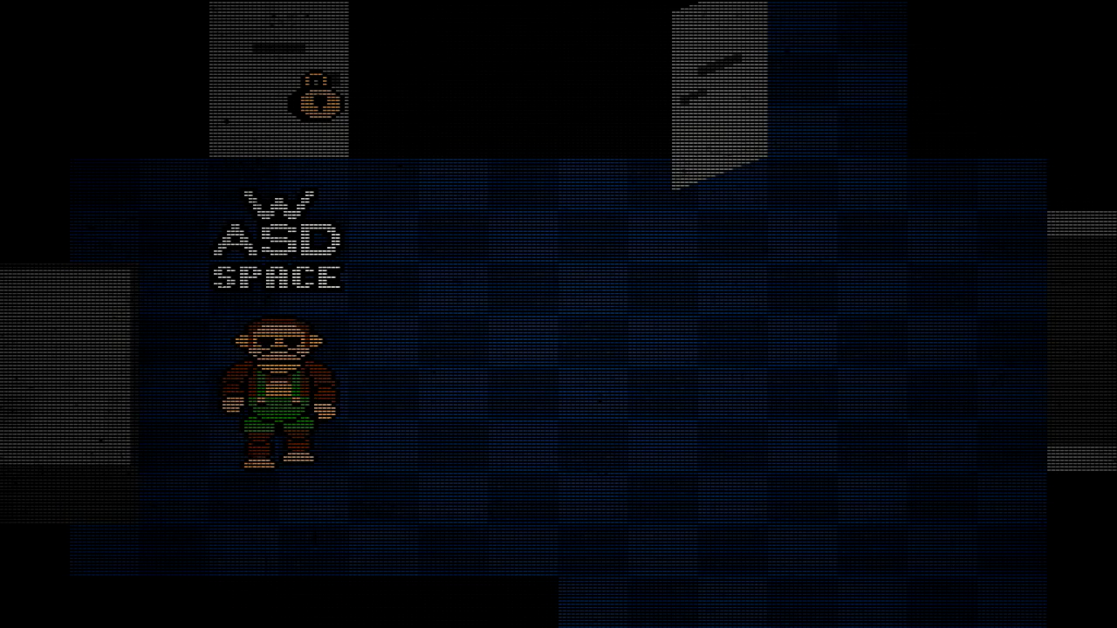
# - Move the pixel character right with D to start the retro minigame
pyautogui.press('d')
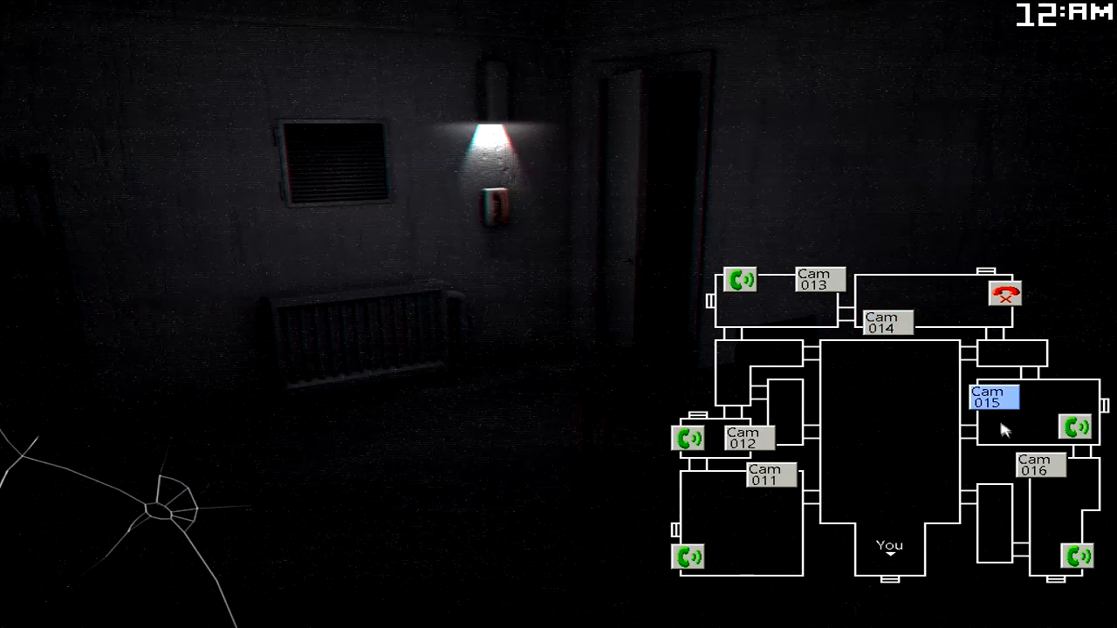
# - Track Candy across the Cam 012 hallway and Cam 013 room, then lower the camera to the office
pyautogui.click(743, 439)
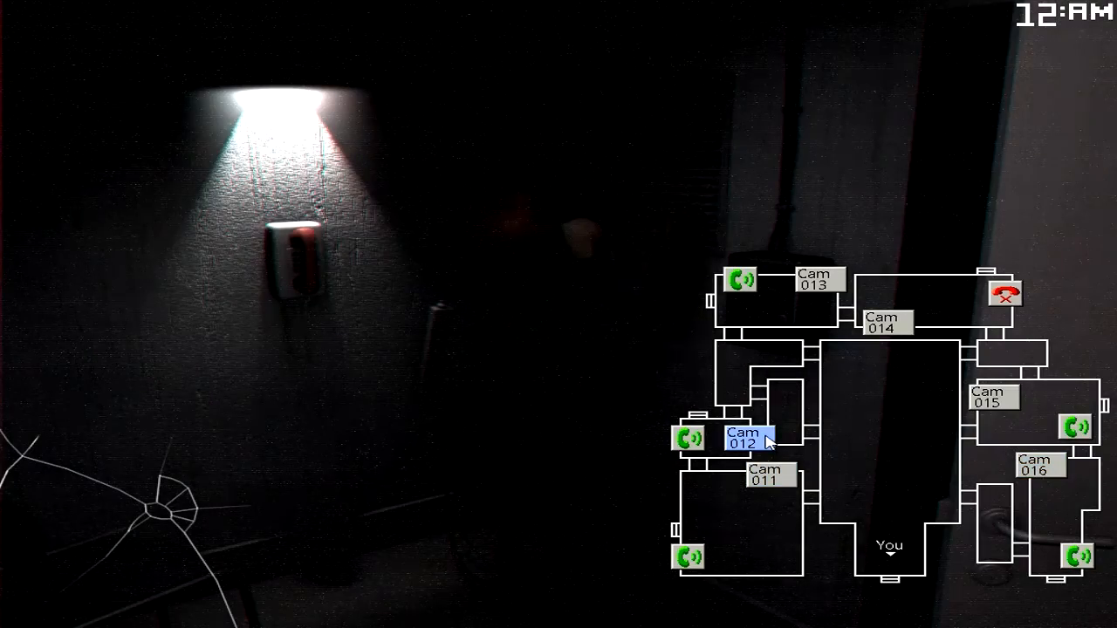
pyautogui.click(687, 439)
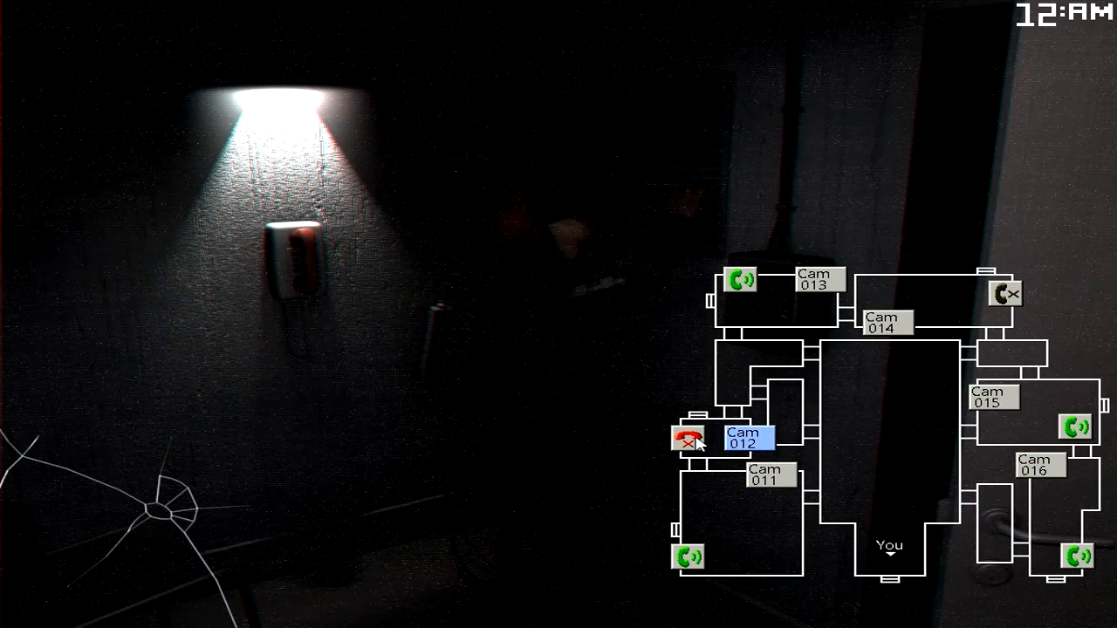
pyautogui.click(818, 281)
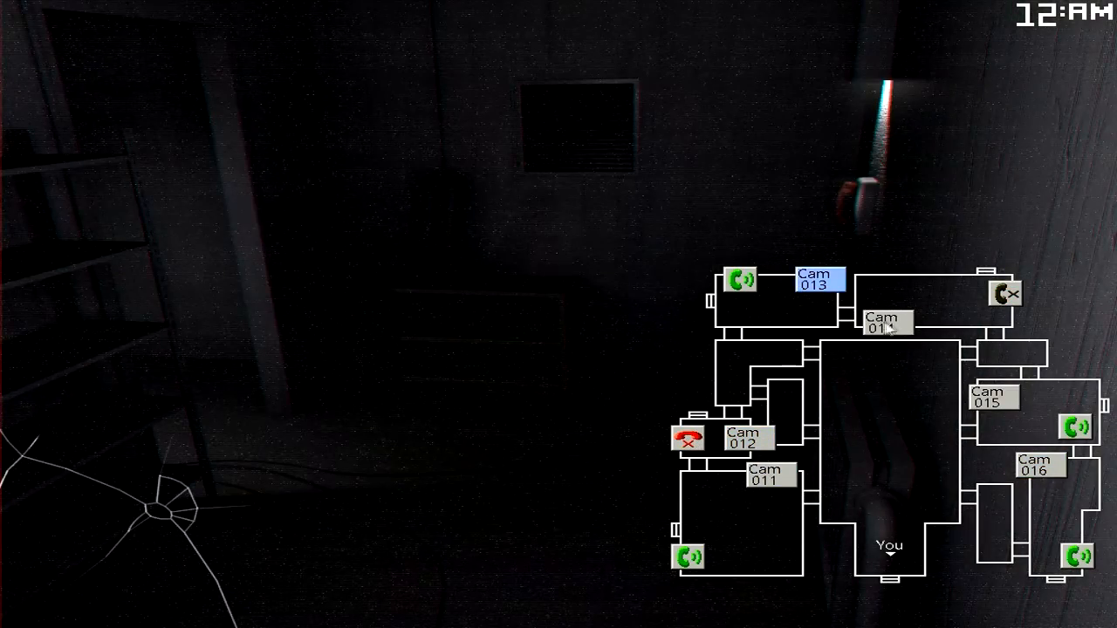
pyautogui.click(886, 325)
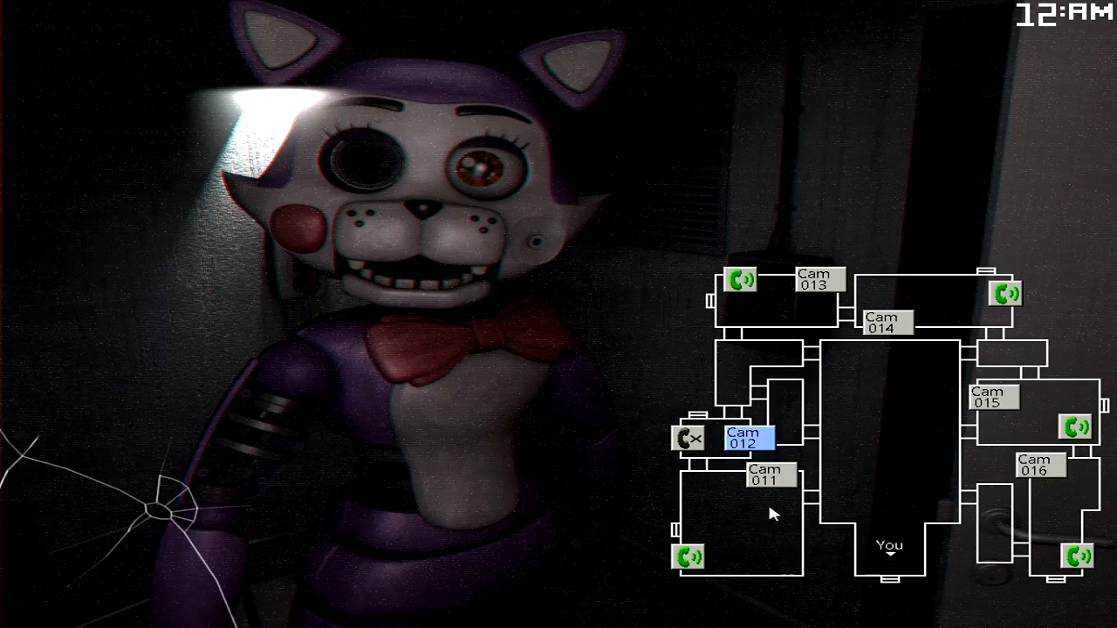
pyautogui.click(764, 479)
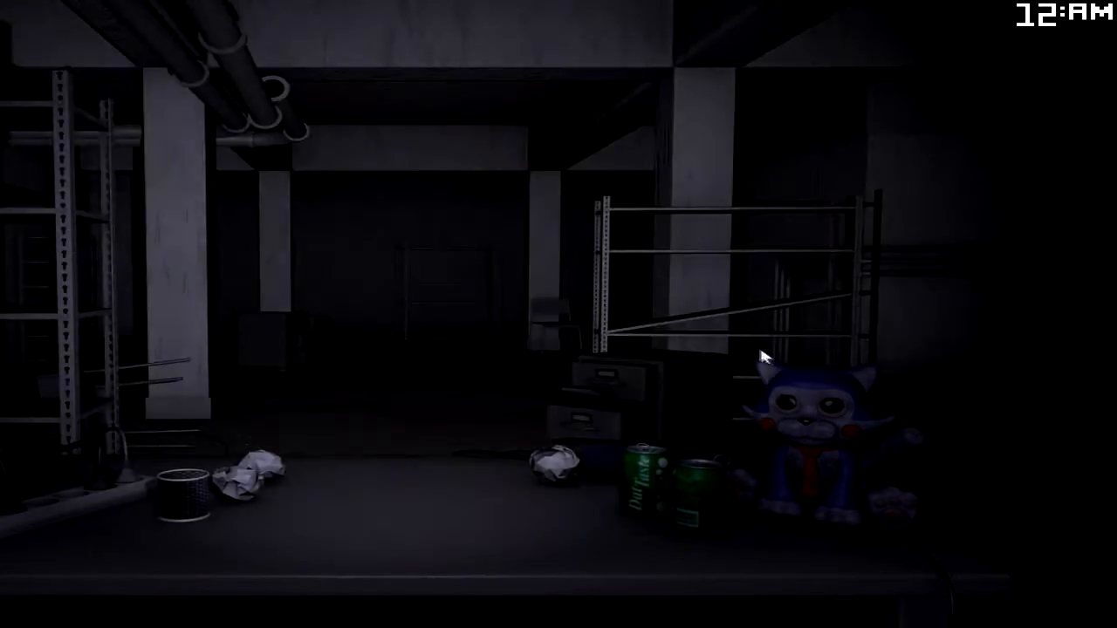
# - Find Candy in the Cam 011 room, block the vent beside it, and check Cam 015
pyautogui.click(764, 479)
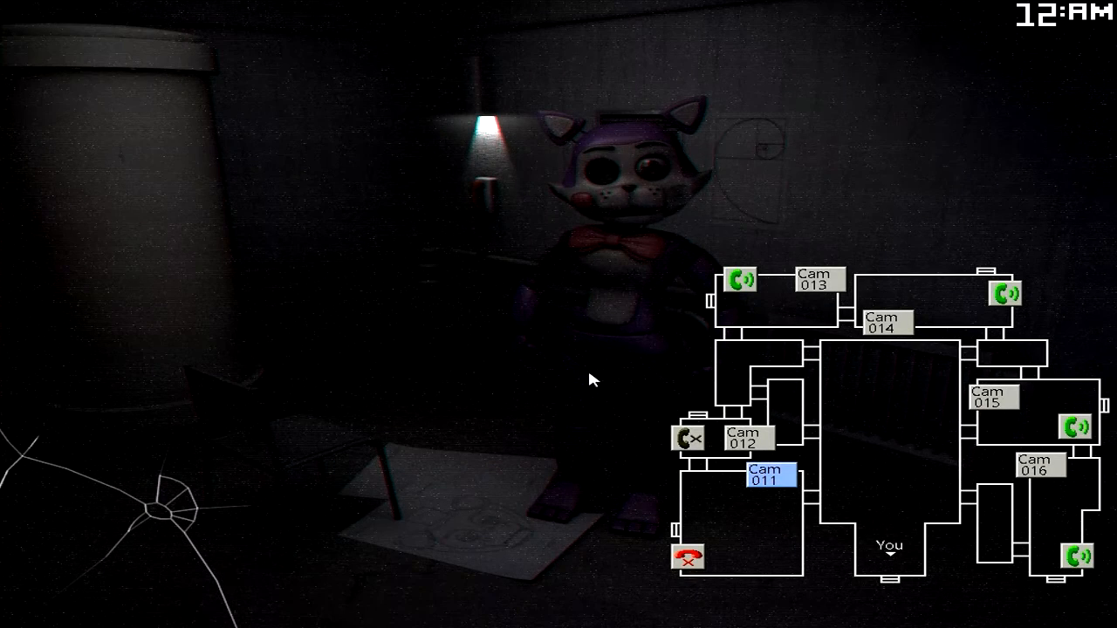
pyautogui.click(1036, 464)
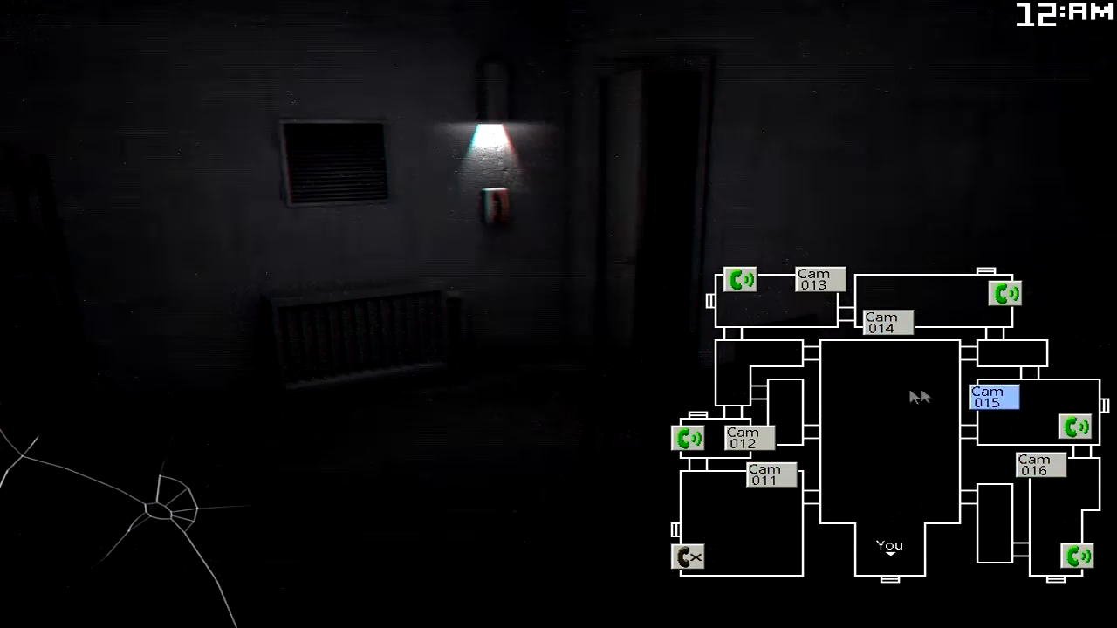
pyautogui.click(764, 474)
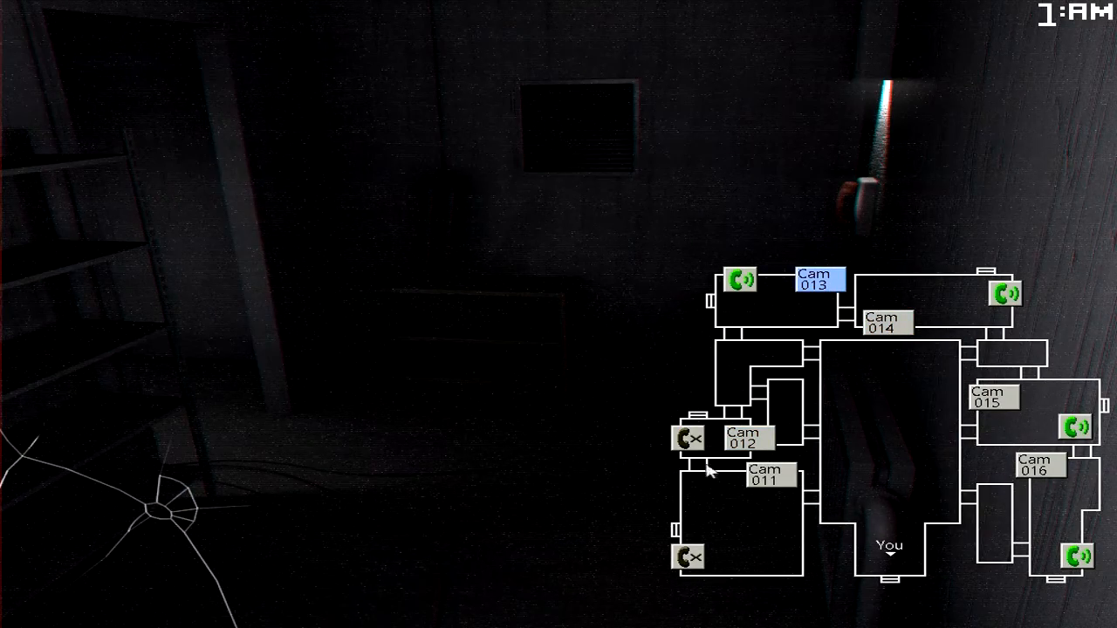
# - Watch the shadowy figure at Cam 015, switching between it and the office, then check the Cam 012 hallway
pyautogui.click(744, 438)
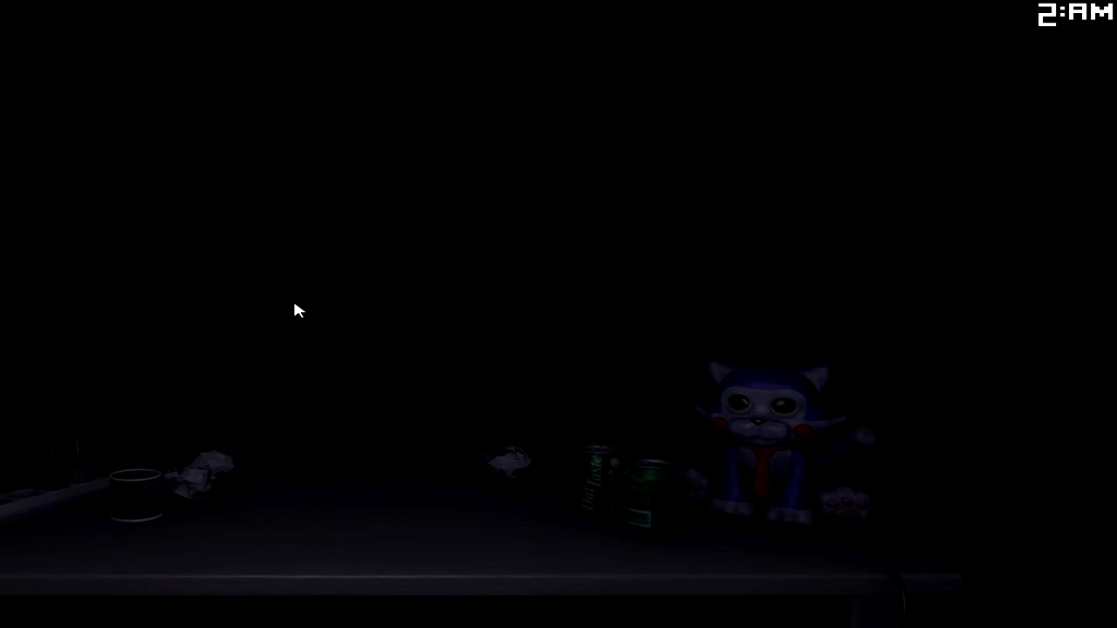
pyautogui.click(987, 396)
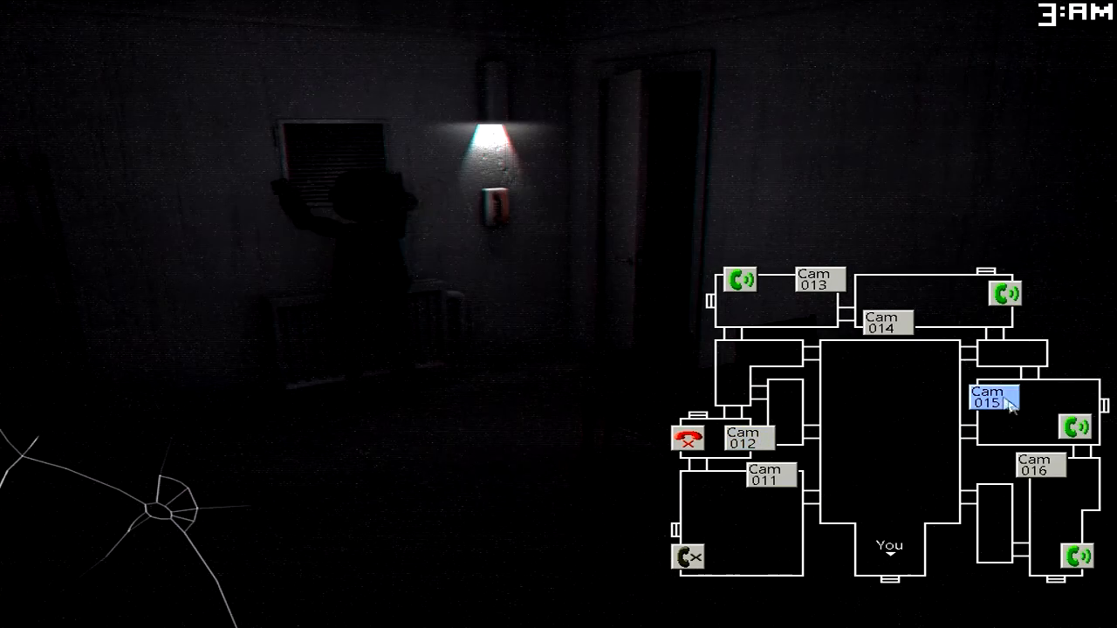
pyautogui.click(743, 440)
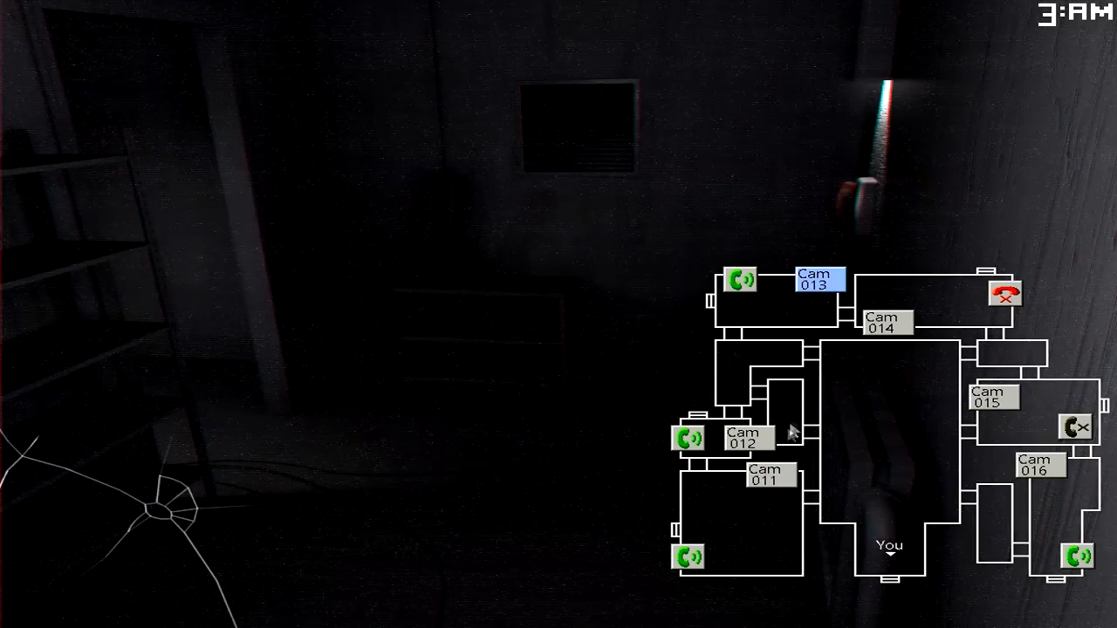
pyautogui.click(991, 398)
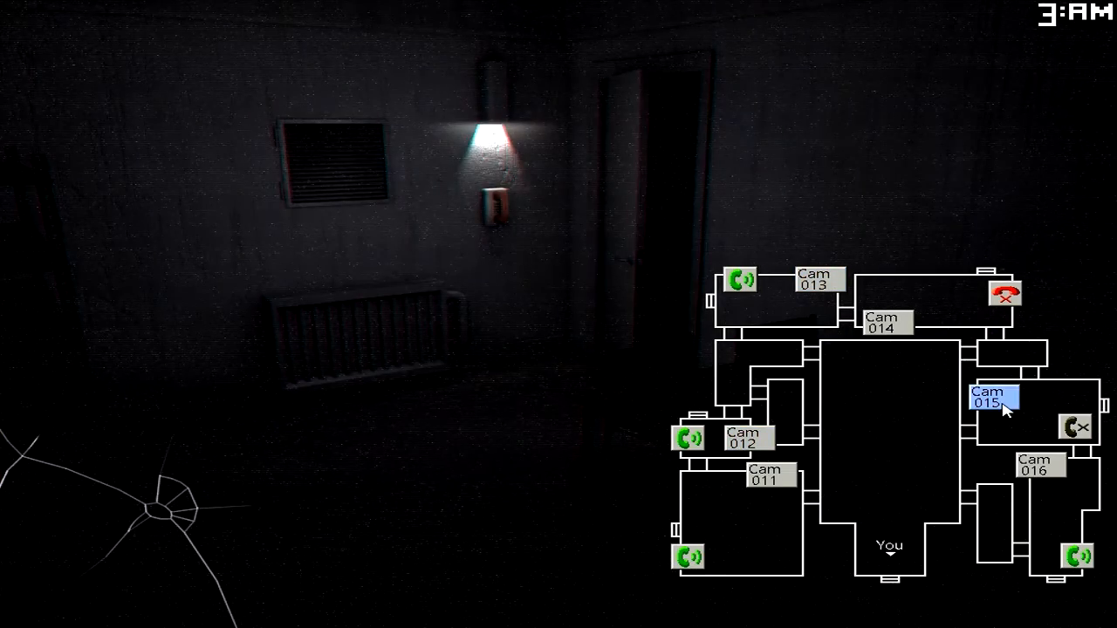
pyautogui.click(764, 477)
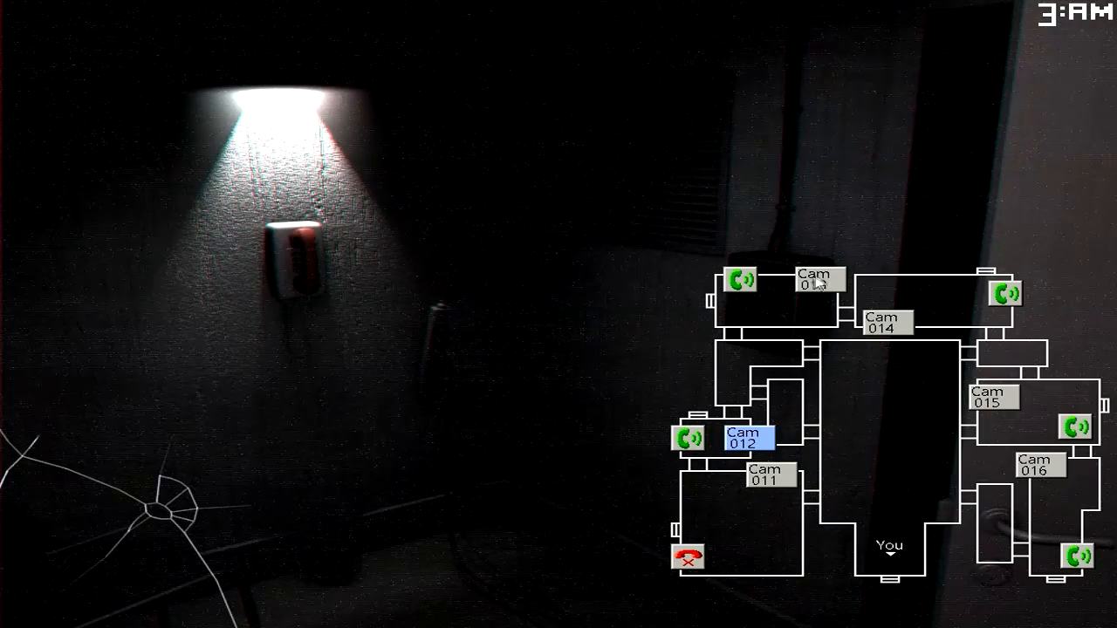
# - Check the Cam 016 corridor, block the Cam 013 vent, and look over Cam 014 and Cam 012
pyautogui.click(1036, 464)
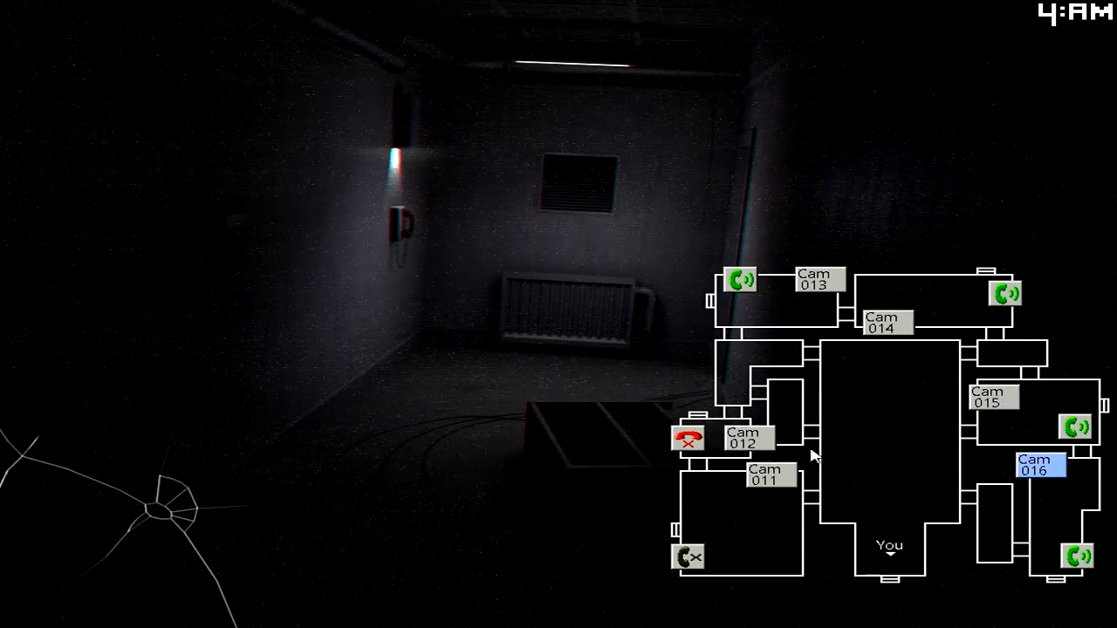
pyautogui.click(815, 279)
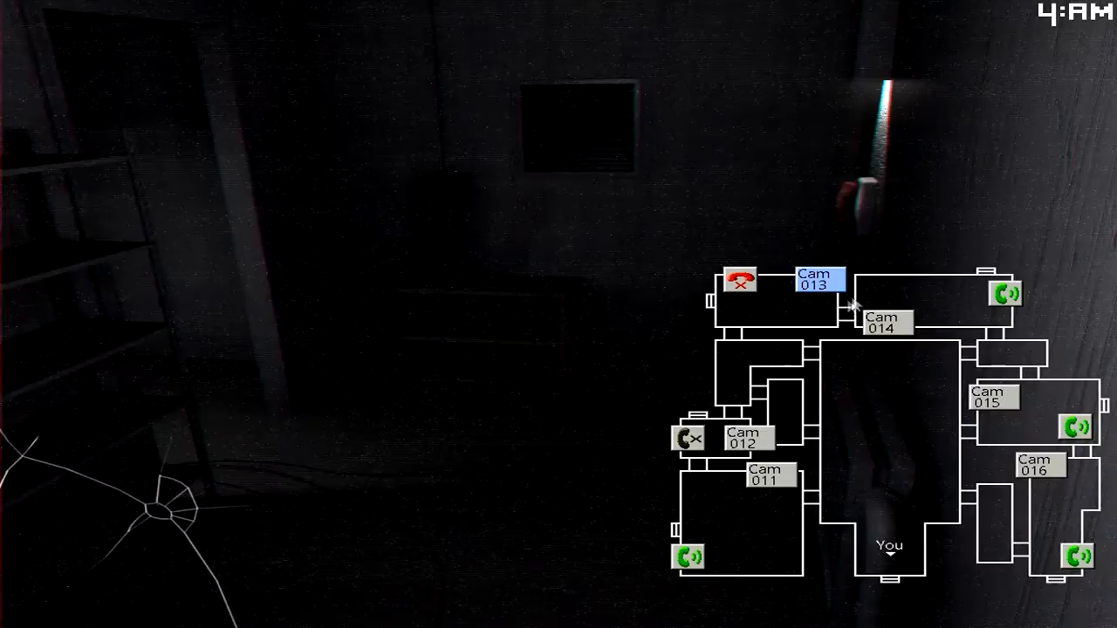
pyautogui.click(883, 328)
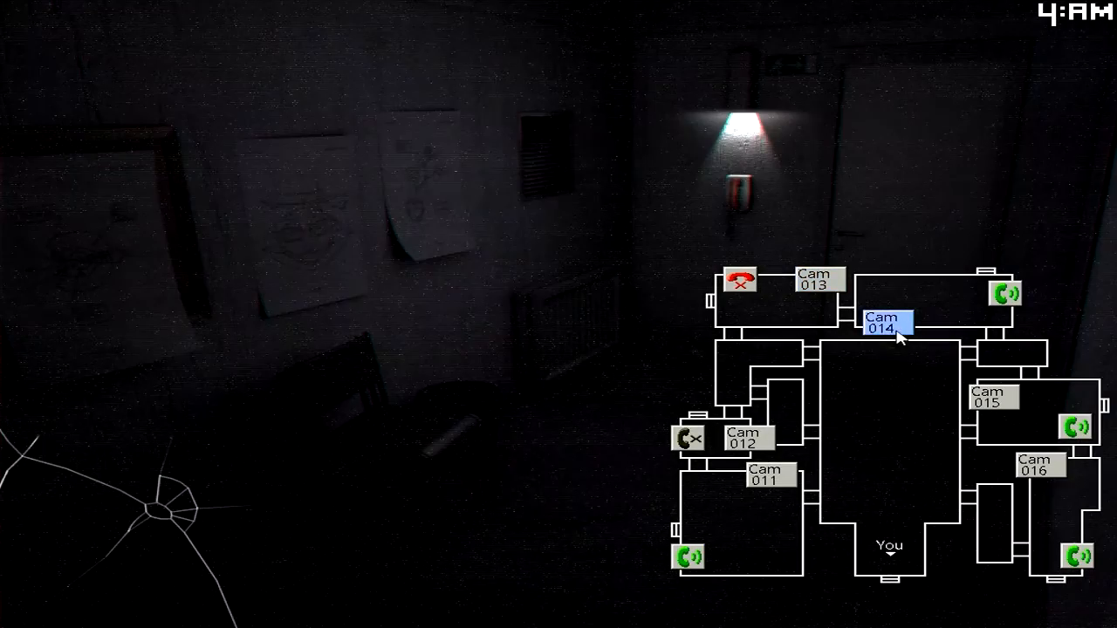
pyautogui.click(743, 442)
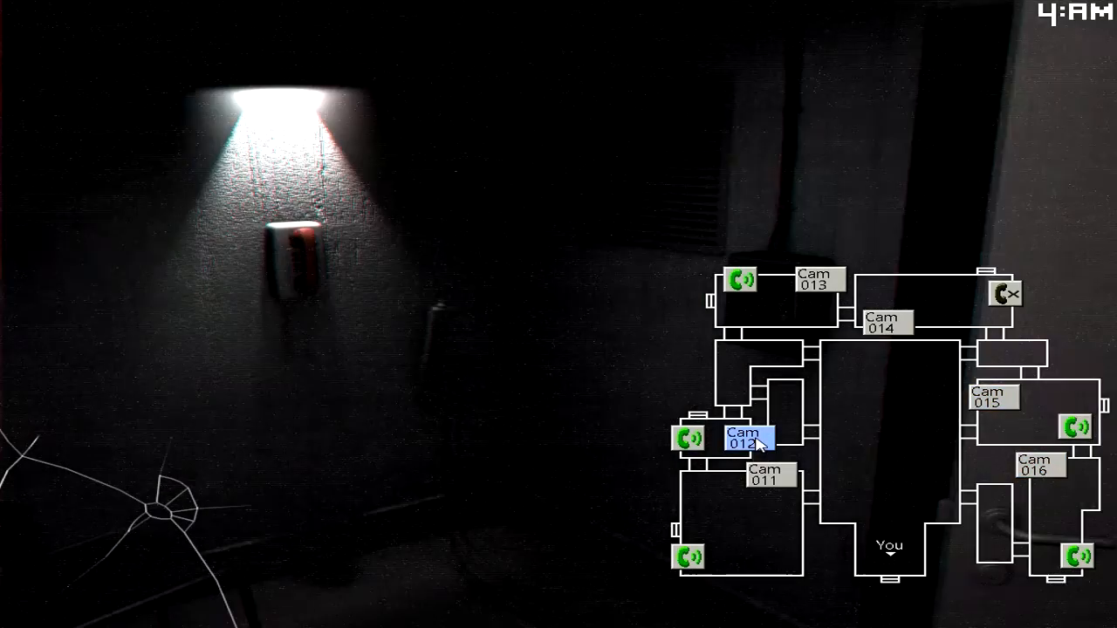
# - Recheck Cam 013, toggle the Cam 016 and Cam 015 views, and settle on the Cam 012 hallway
pyautogui.click(817, 279)
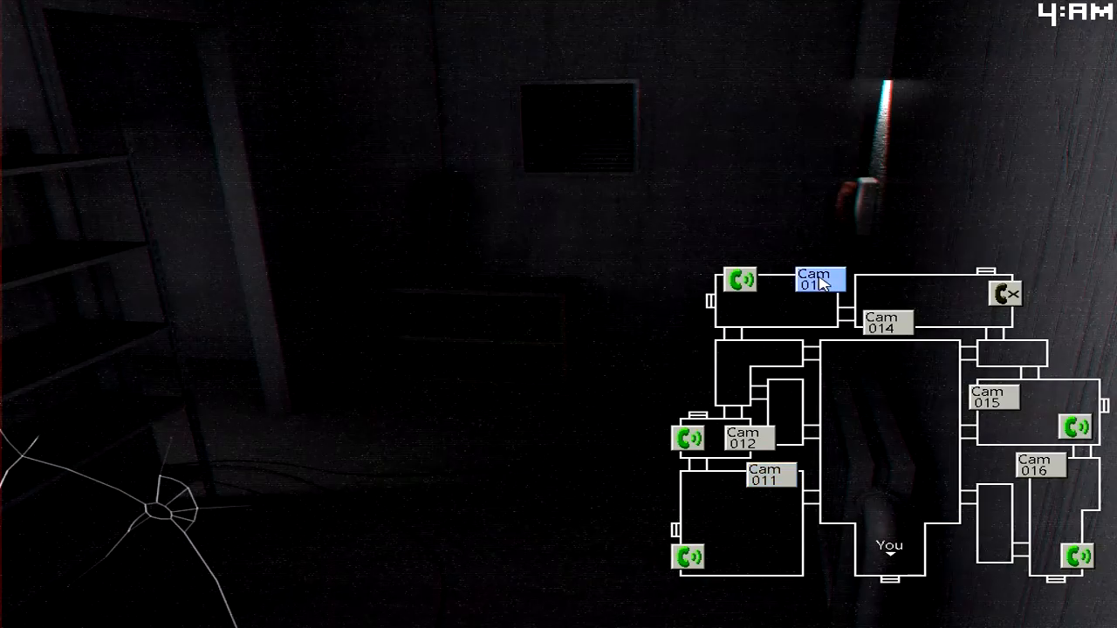
pyautogui.click(1036, 464)
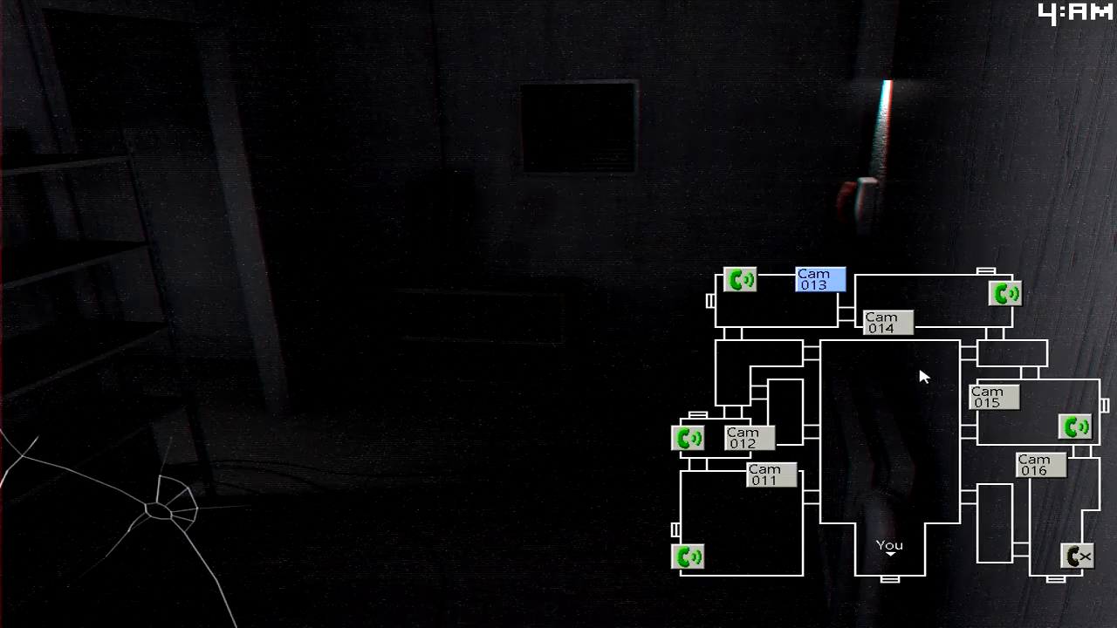
pyautogui.click(991, 399)
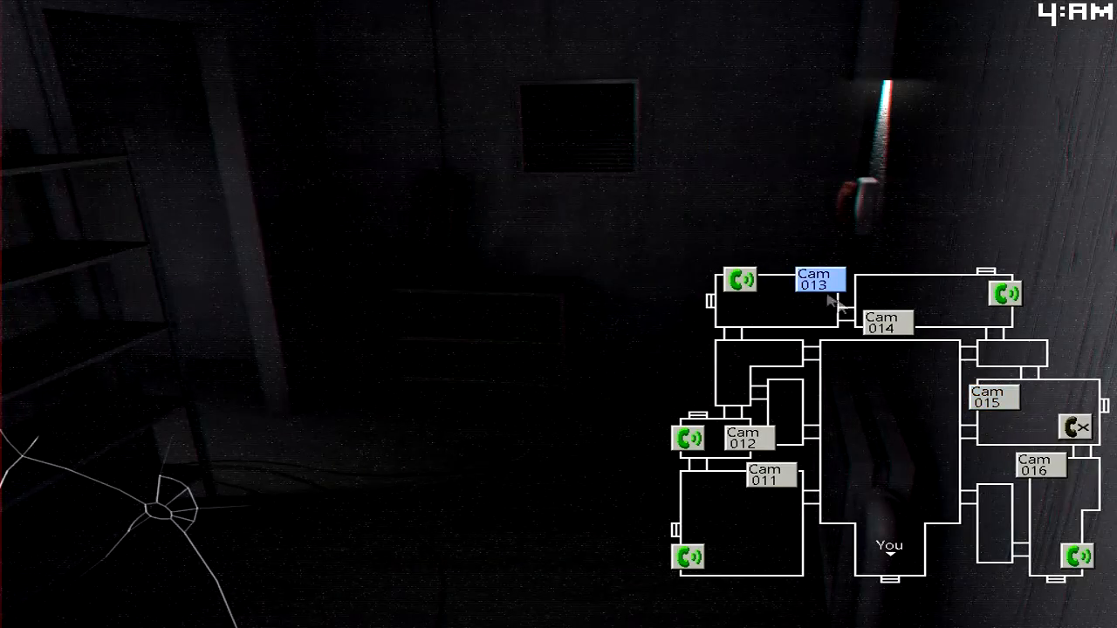
pyautogui.click(744, 440)
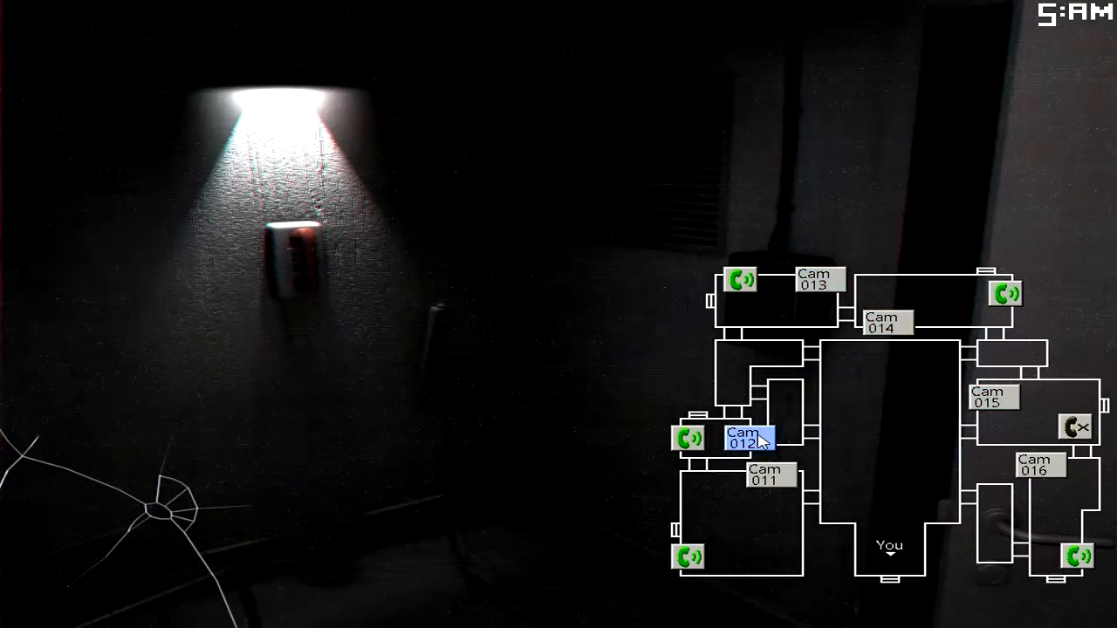
# - Check the figure at Cam 016, block the Cam 013 vent, and view the Cam 014 room
pyautogui.click(1036, 464)
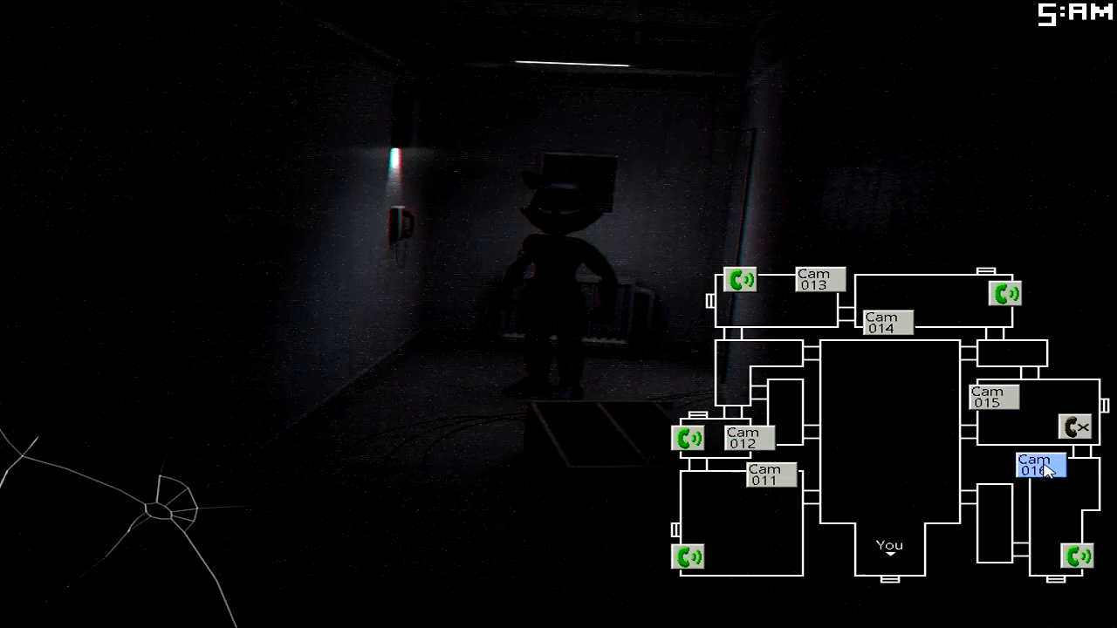
pyautogui.click(747, 438)
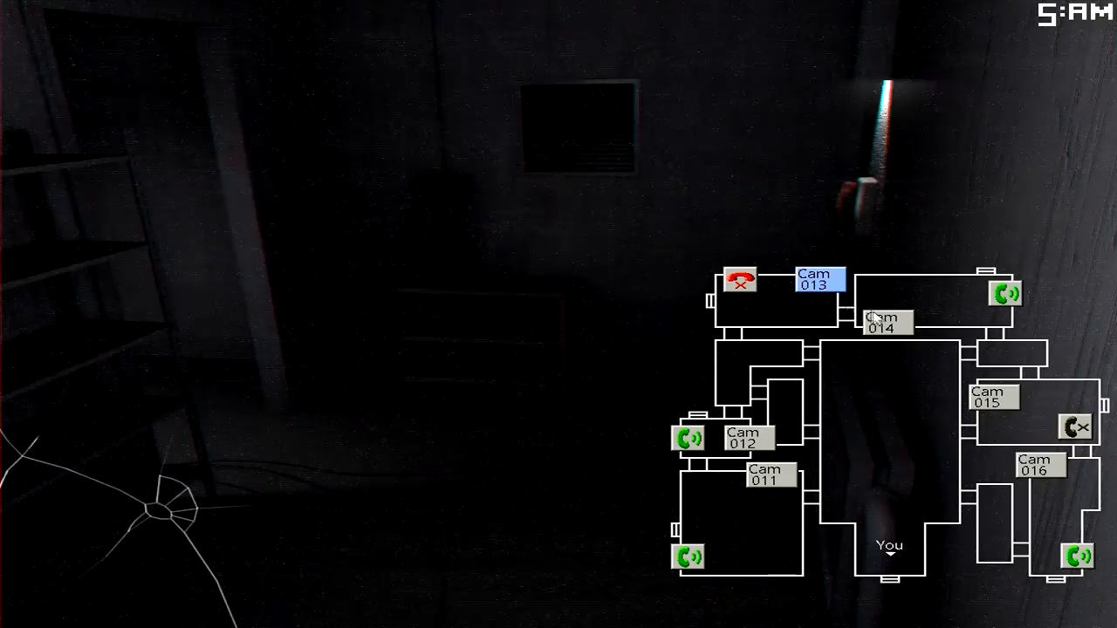
pyautogui.click(883, 322)
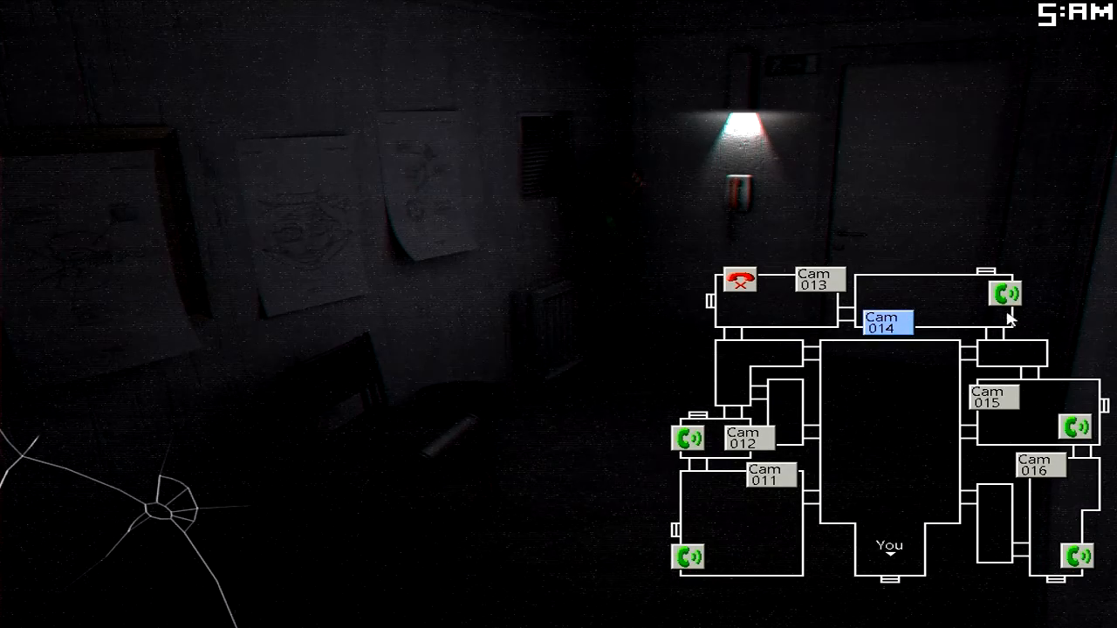
pyautogui.moveTo(951, 293)
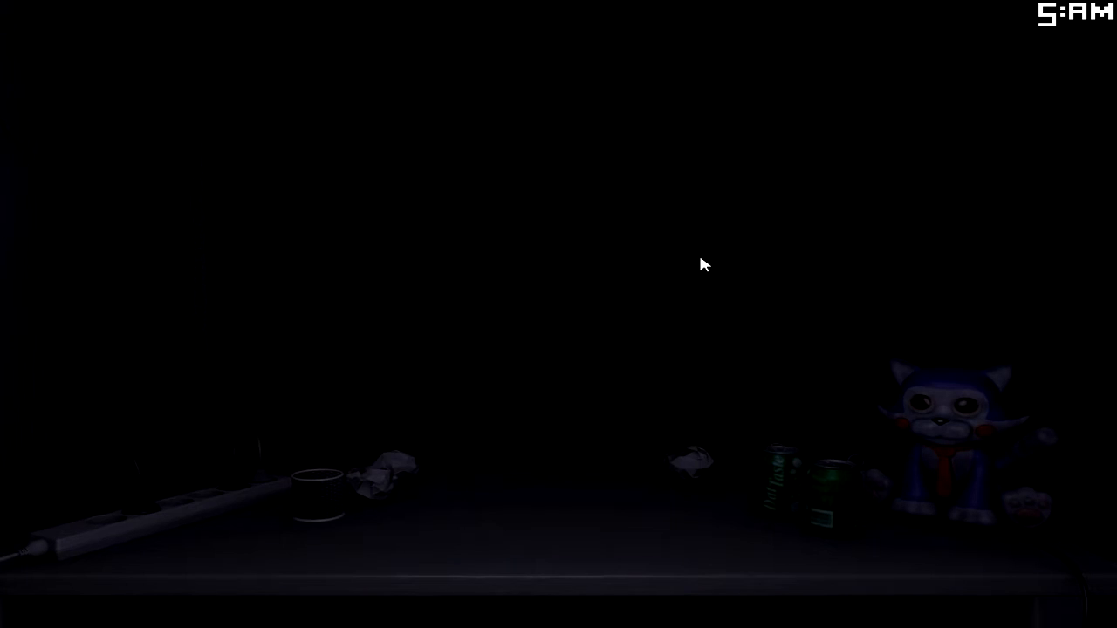
pyautogui.moveTo(644, 267)
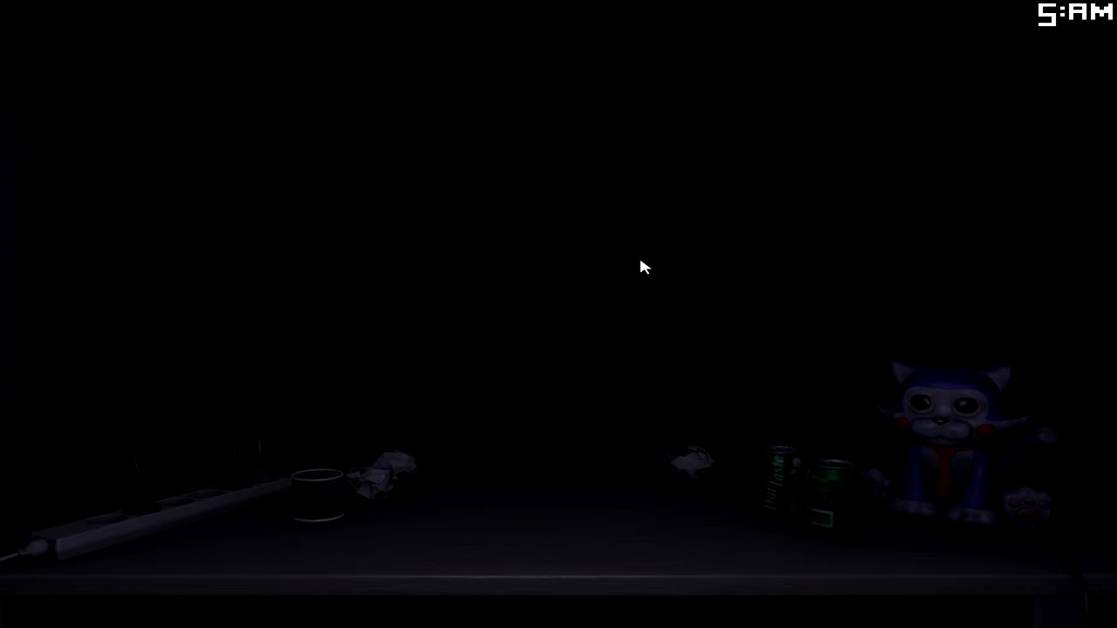
pyautogui.moveTo(608, 286)
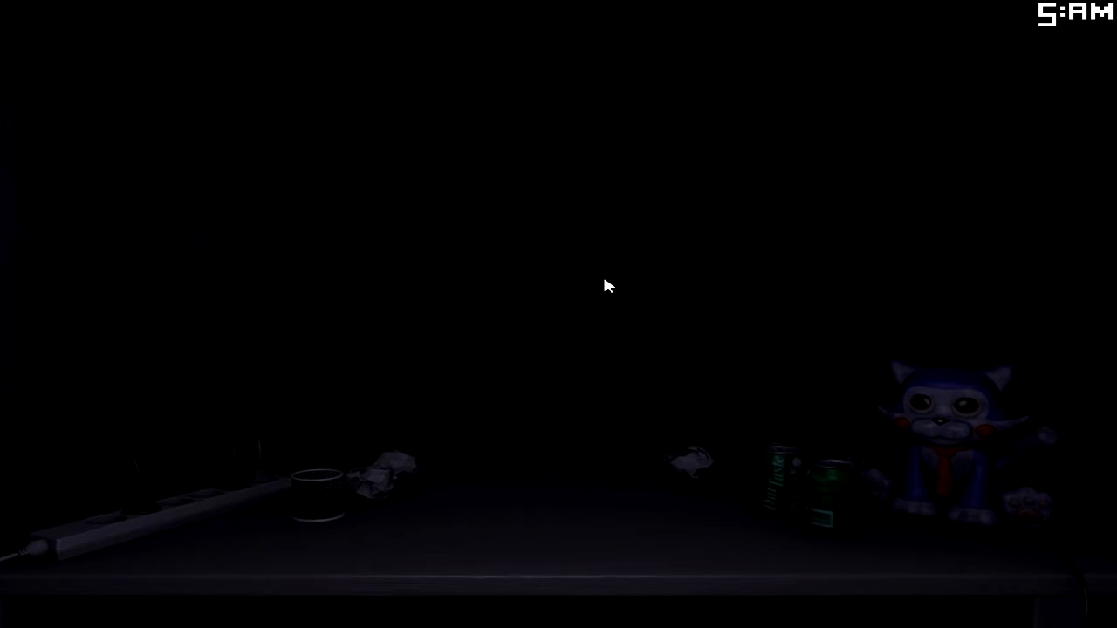